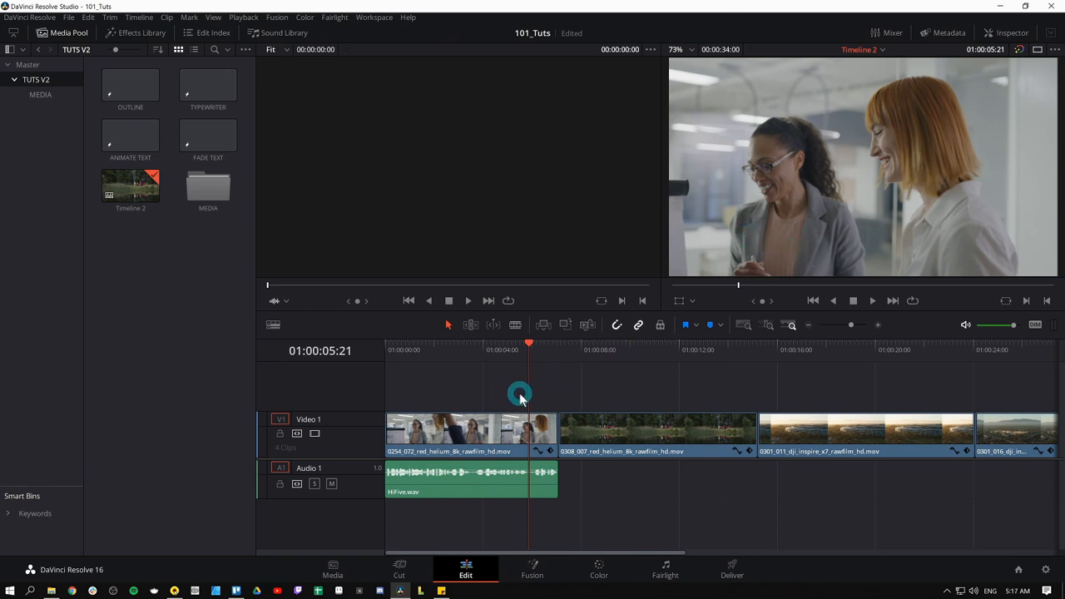
pyautogui.moveTo(484, 383)
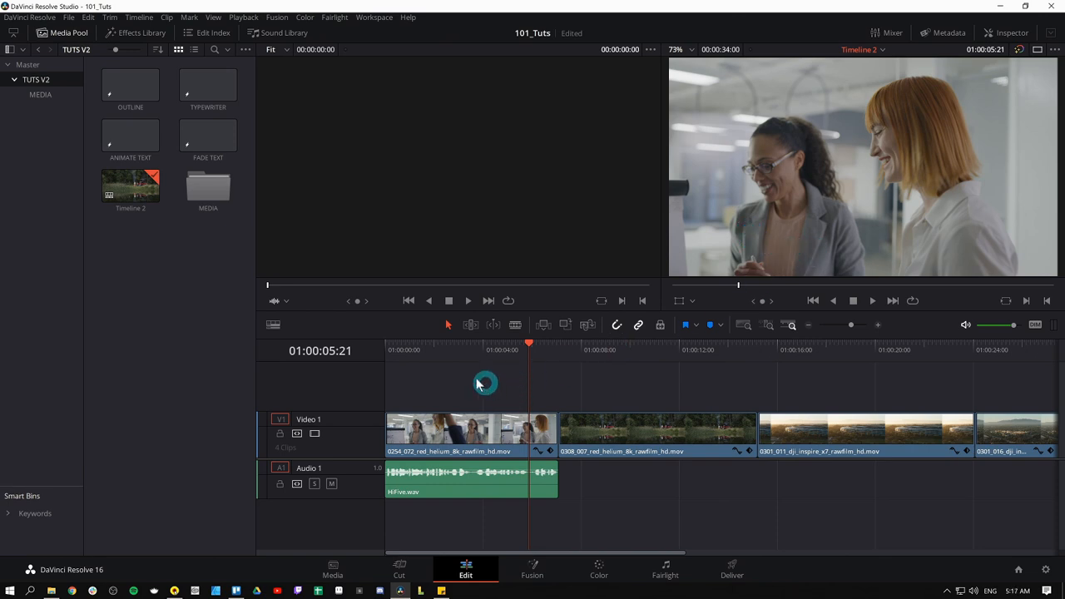
pyautogui.moveTo(159, 268)
pyautogui.write('00:00:00:010')
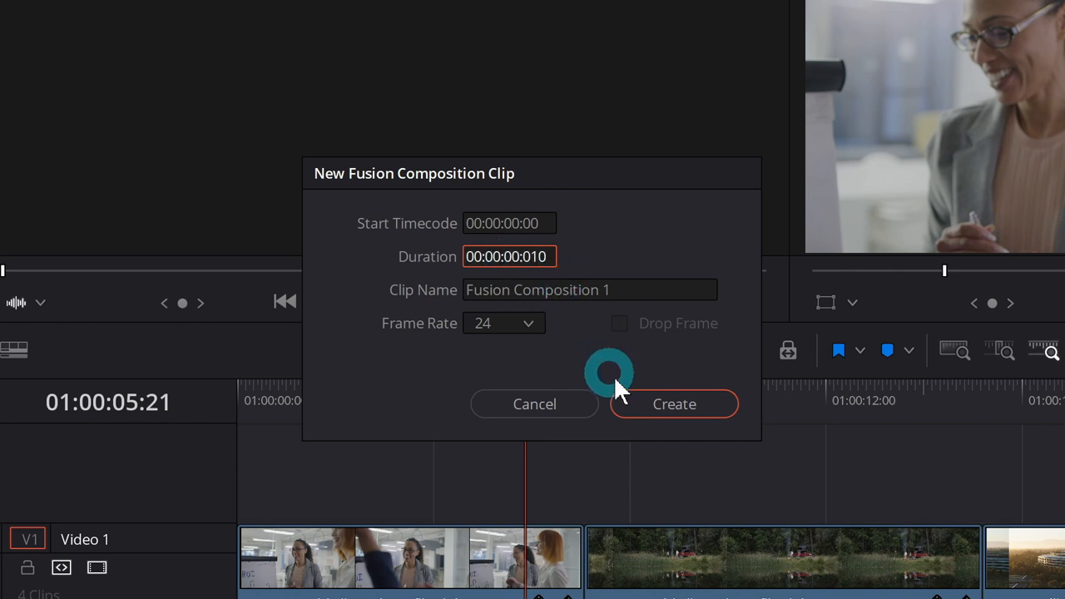
# Create a new 10-frame, 24 fps Fusion composition from the Media Pool.
pyautogui.click(674, 404)
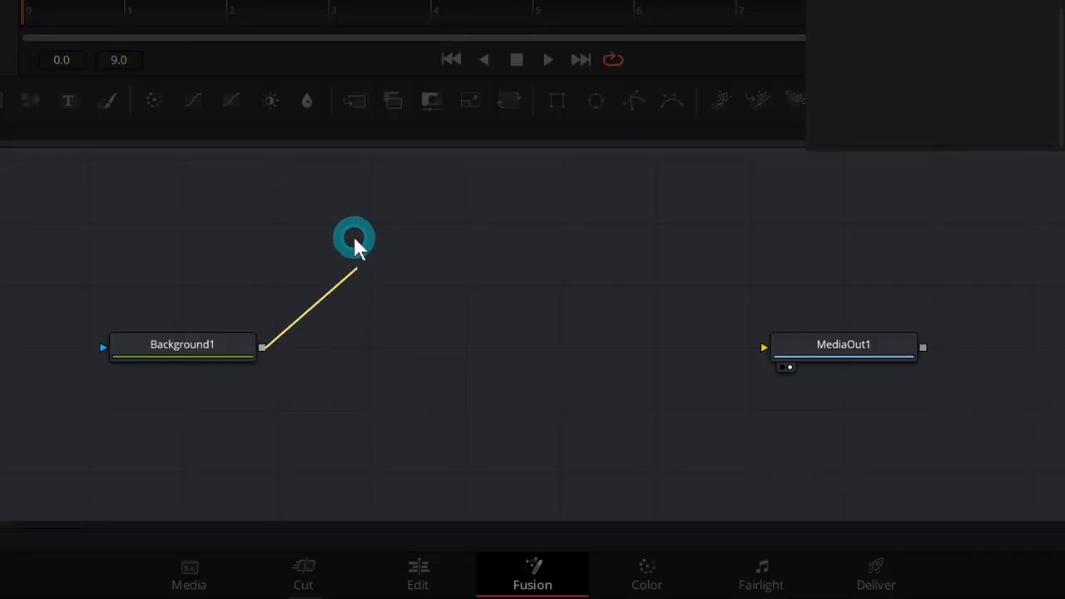
# Wire Background1 into MediaOut1 and show the composition output in the viewer.
pyautogui.moveTo(355, 237); pyautogui.dragTo(832, 366)
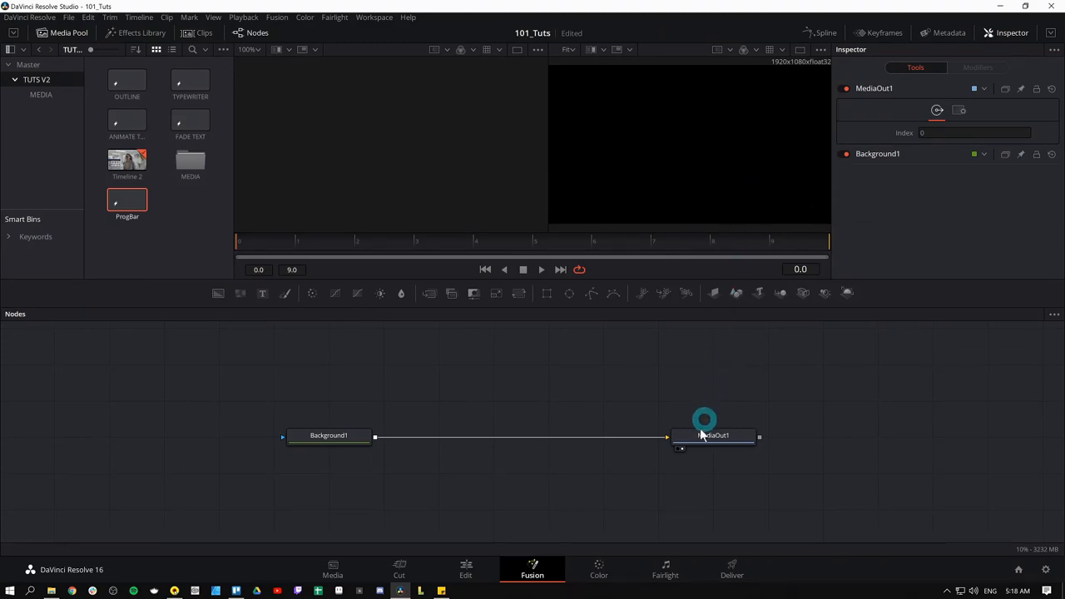
pyautogui.click(327, 435)
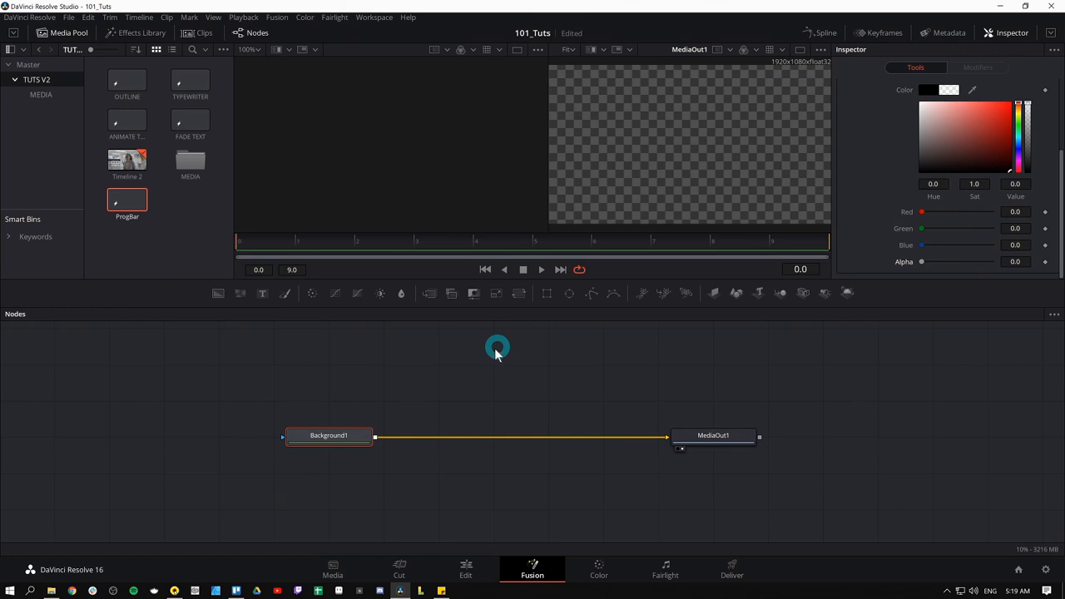
pyautogui.moveTo(722, 231)
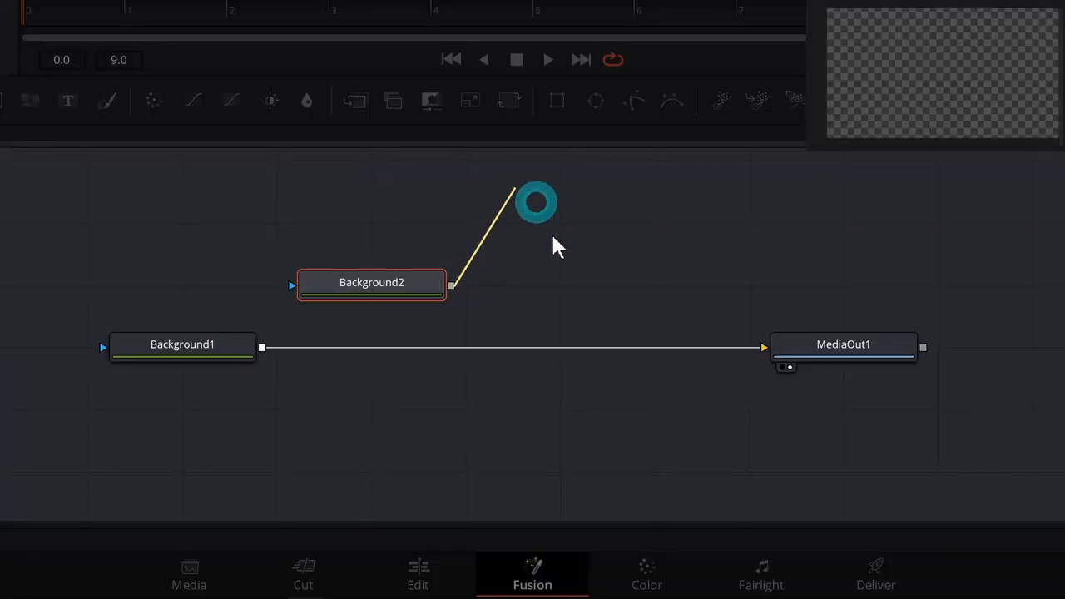
# Drop Background2 onto Background1's output to create Merge1, then select it.
pyautogui.moveTo(537, 201); pyautogui.dragTo(262, 347)
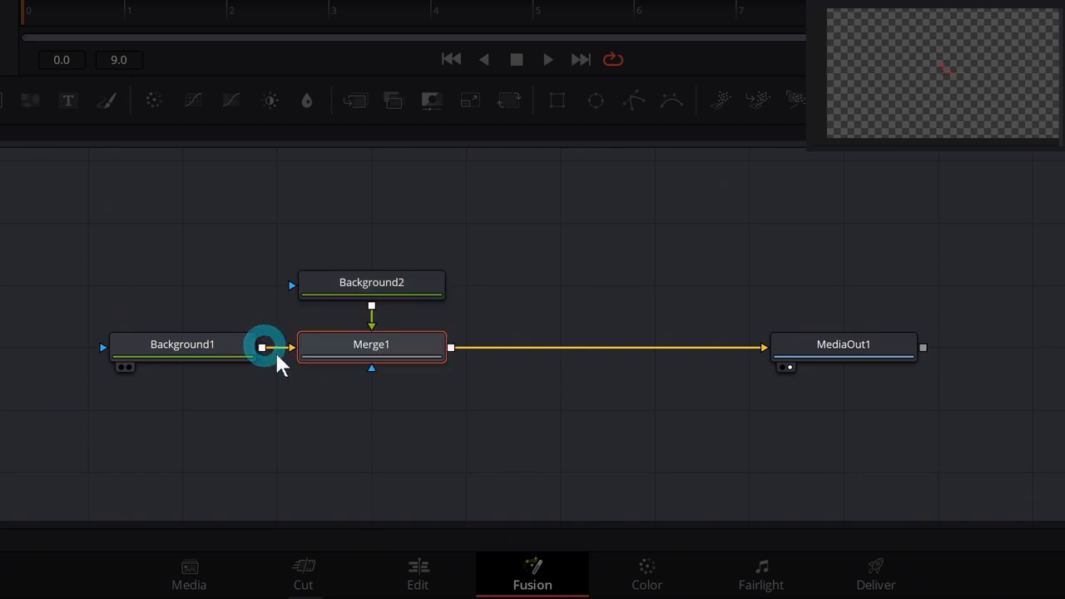
pyautogui.click(371, 282)
pyautogui.write('Outline')
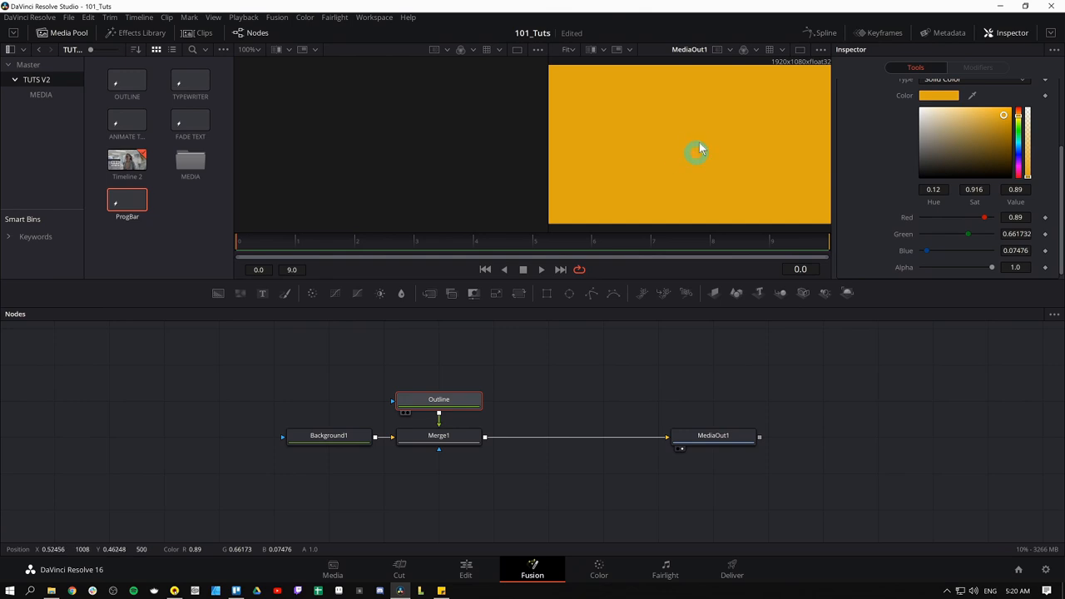
pyautogui.moveTo(803, 213)
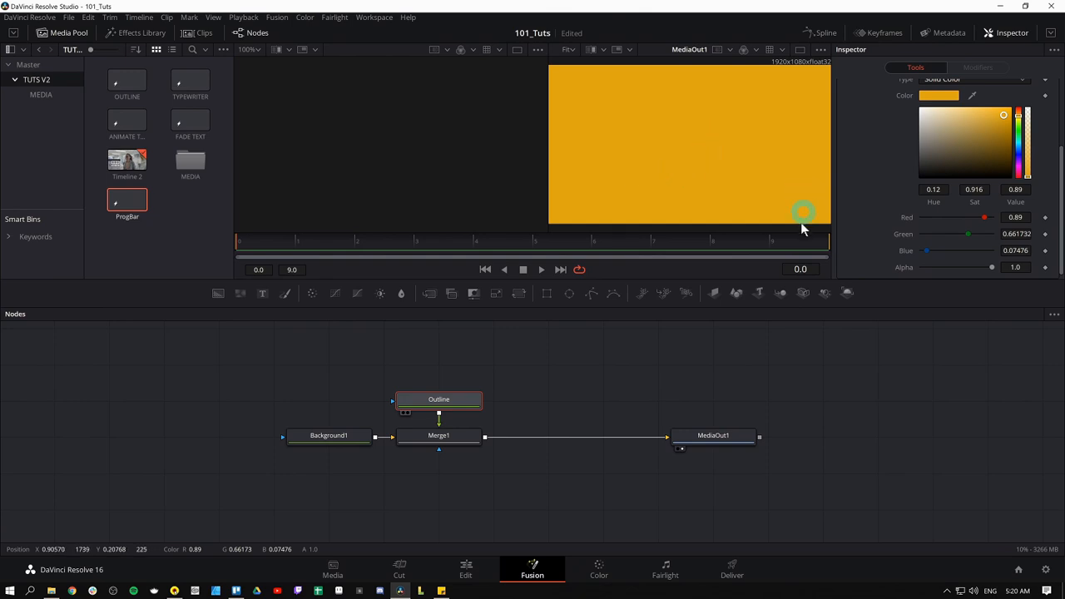
pyautogui.moveTo(778, 214)
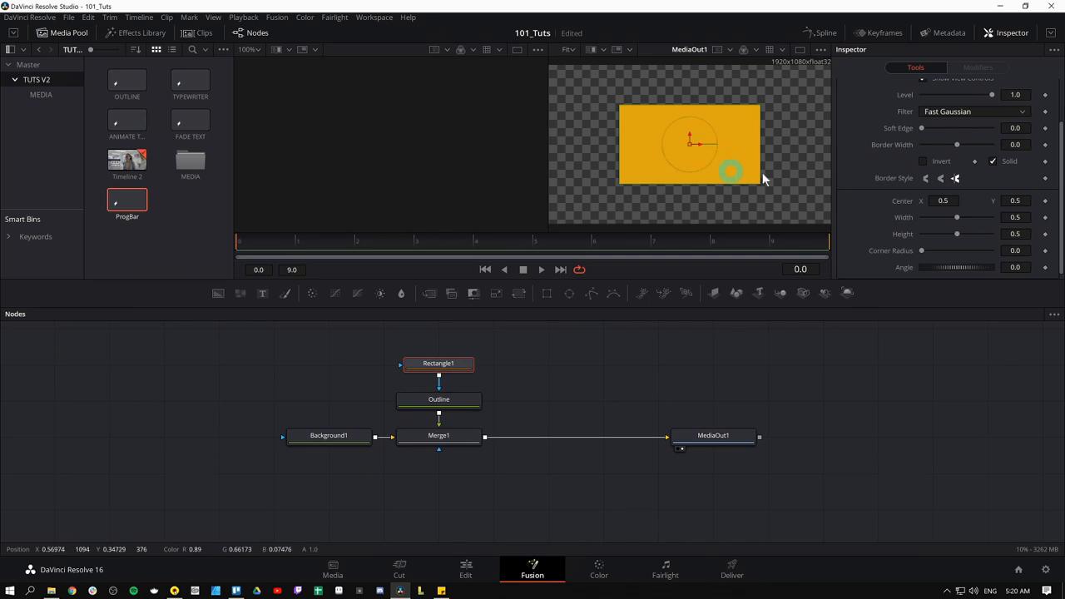
# Stretch Outline's Rectangle mask into a wide, thin-bordered bar near the frame bottom.
pyautogui.moveTo(957, 217); pyautogui.dragTo(972, 217)
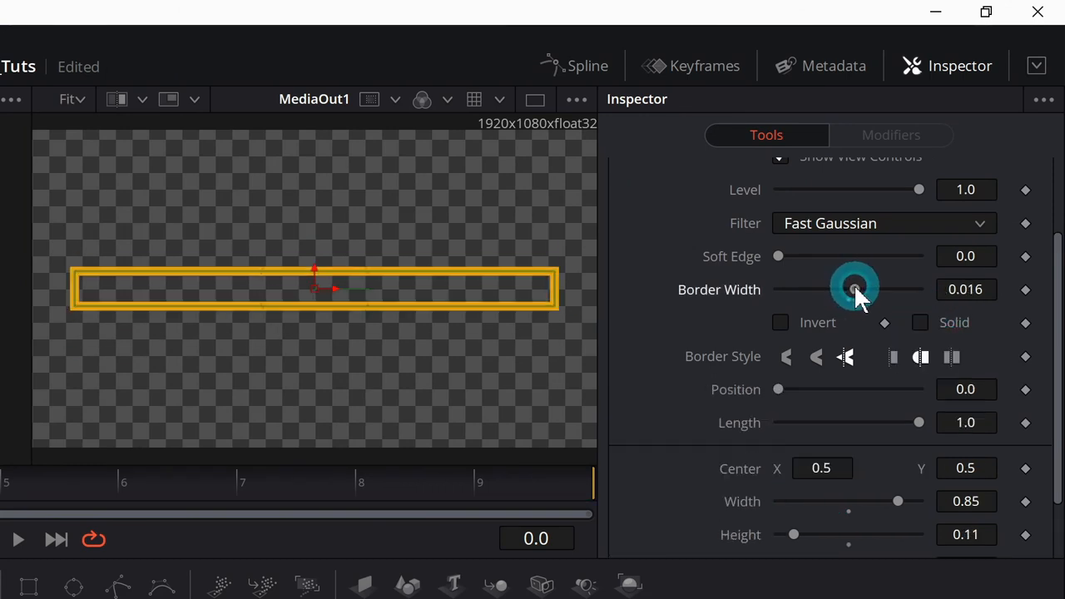
pyautogui.moveTo(855, 283); pyautogui.dragTo(856, 291)
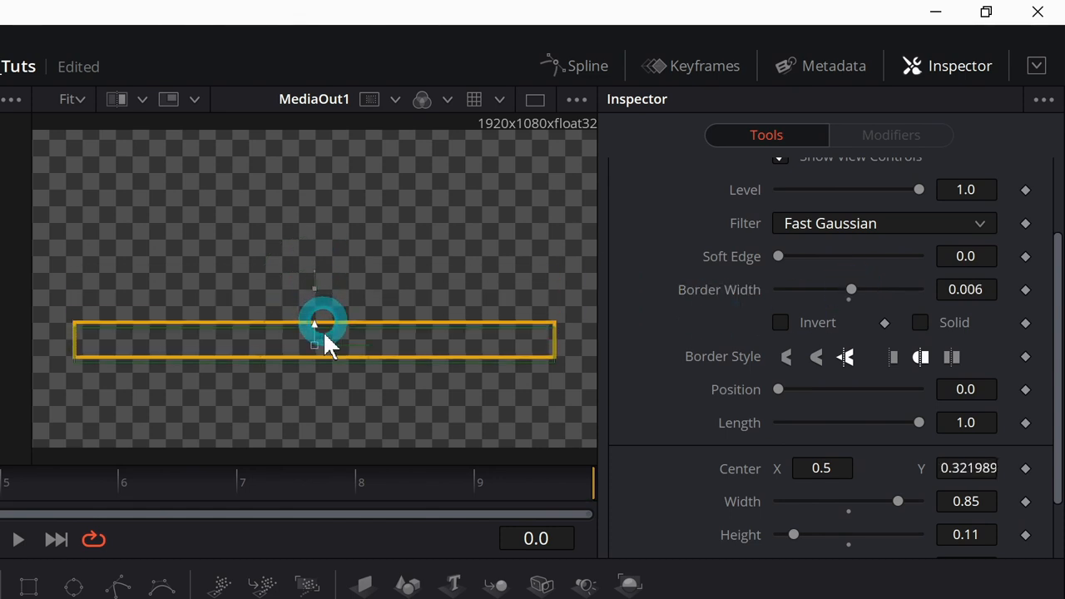
pyautogui.moveTo(314, 325); pyautogui.dragTo(324, 399)
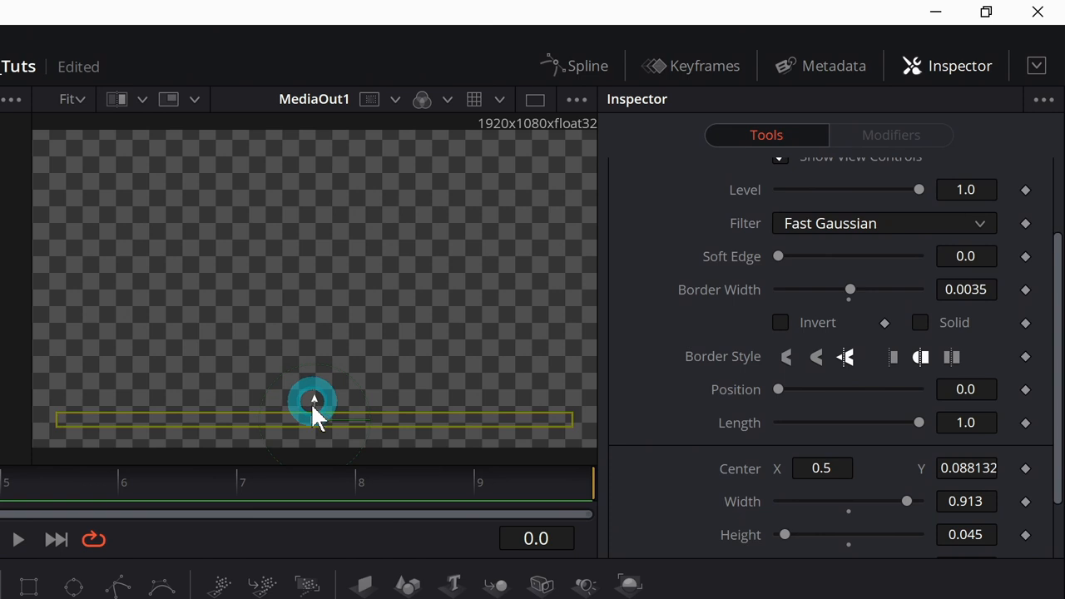
pyautogui.moveTo(315, 407); pyautogui.dragTo(486, 417)
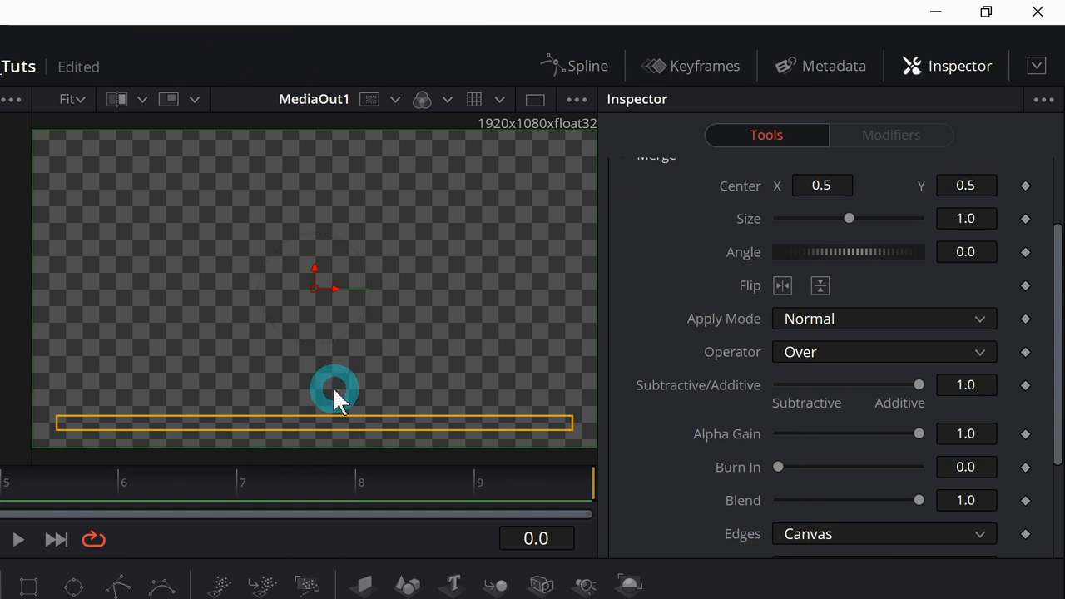
# Duplicate Outline as FILL with Fill_Mask, merged through Merge2 before MediaOut1.
pyautogui.moveTo(335, 391); pyautogui.dragTo(349, 351)
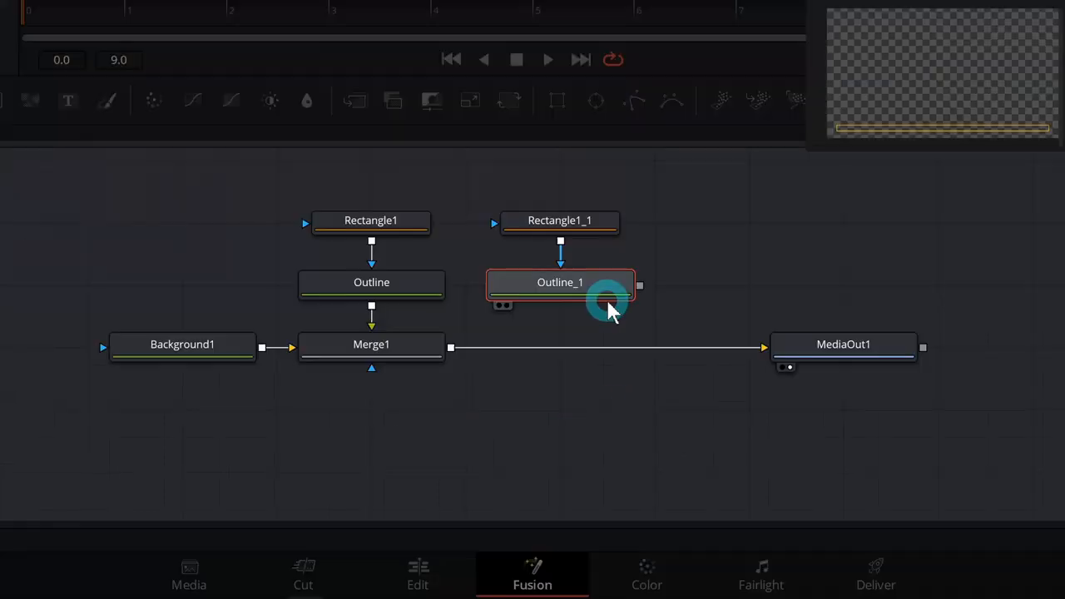
pyautogui.moveTo(607, 312)
pyautogui.write('FILL')
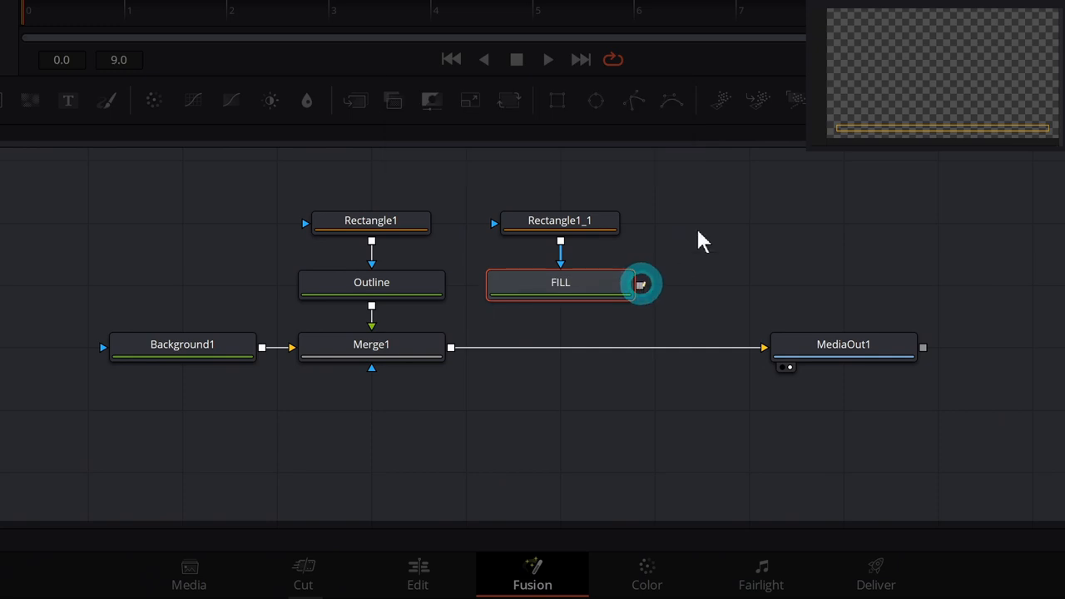
pyautogui.moveTo(641, 283); pyautogui.dragTo(453, 347)
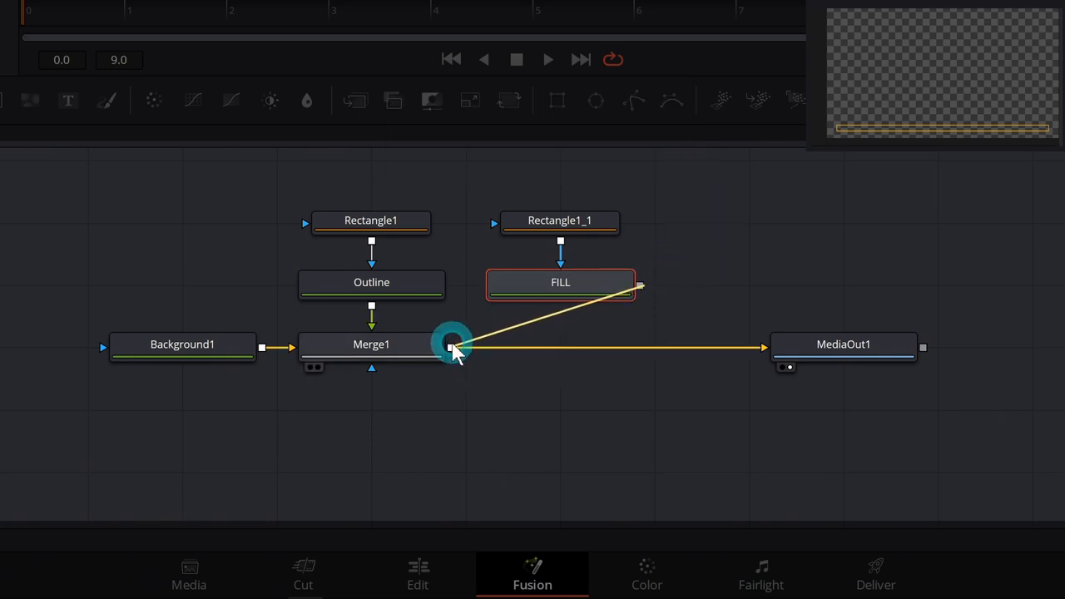
pyautogui.moveTo(449, 347); pyautogui.dragTo(597, 266)
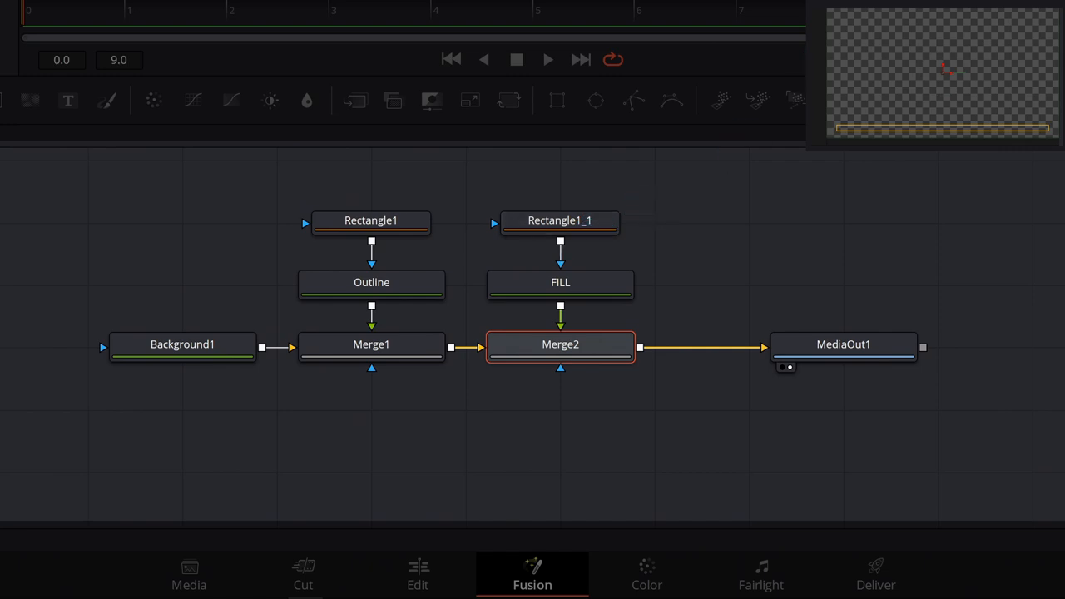
pyautogui.click(587, 220)
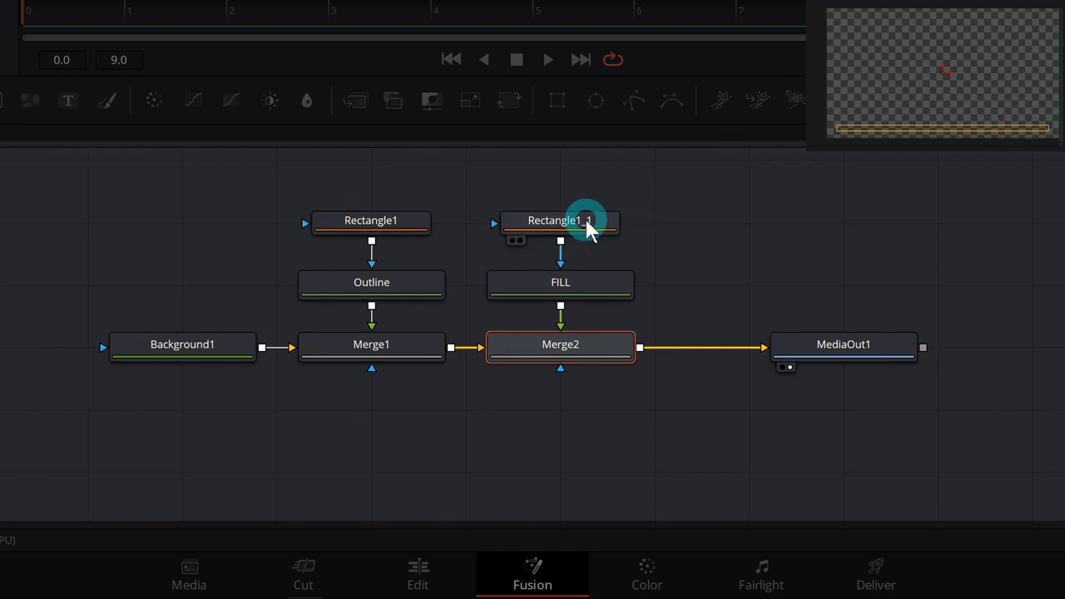
pyautogui.click(560, 220)
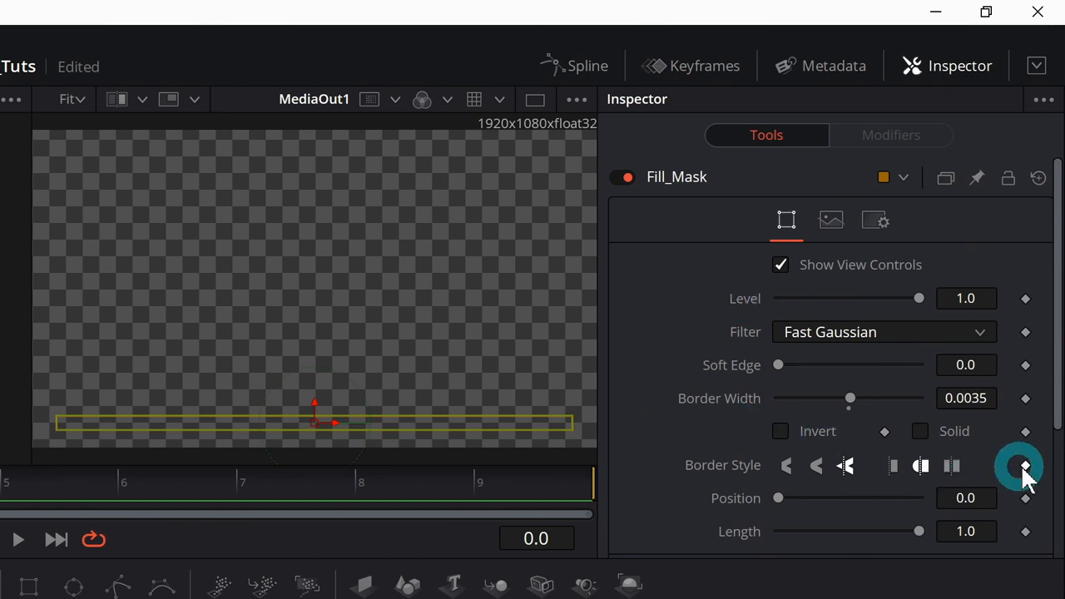
pyautogui.click(921, 431)
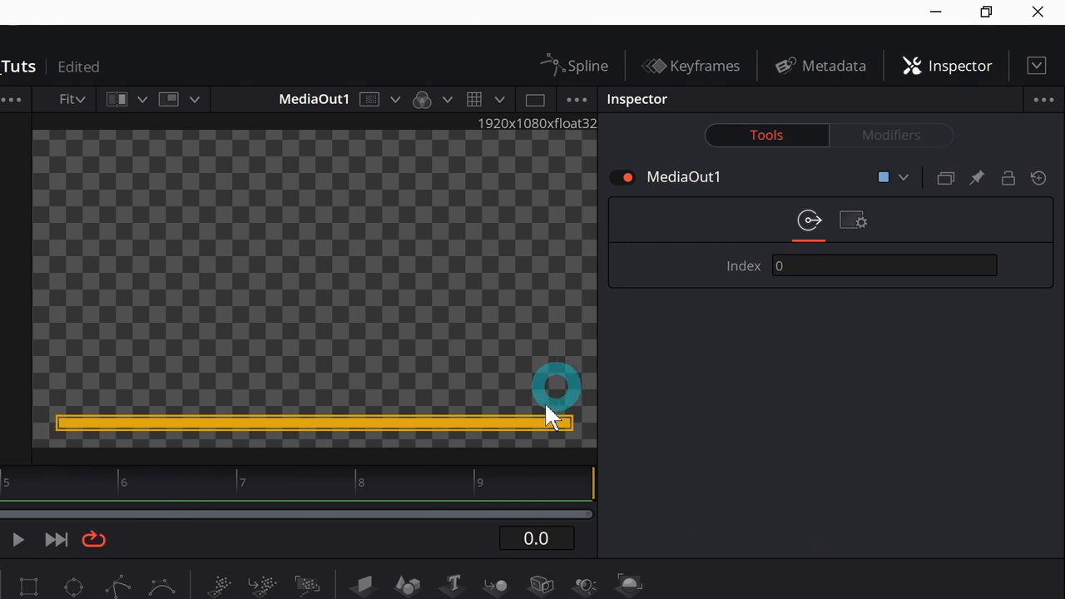
pyautogui.moveTo(558, 385); pyautogui.dragTo(541, 412)
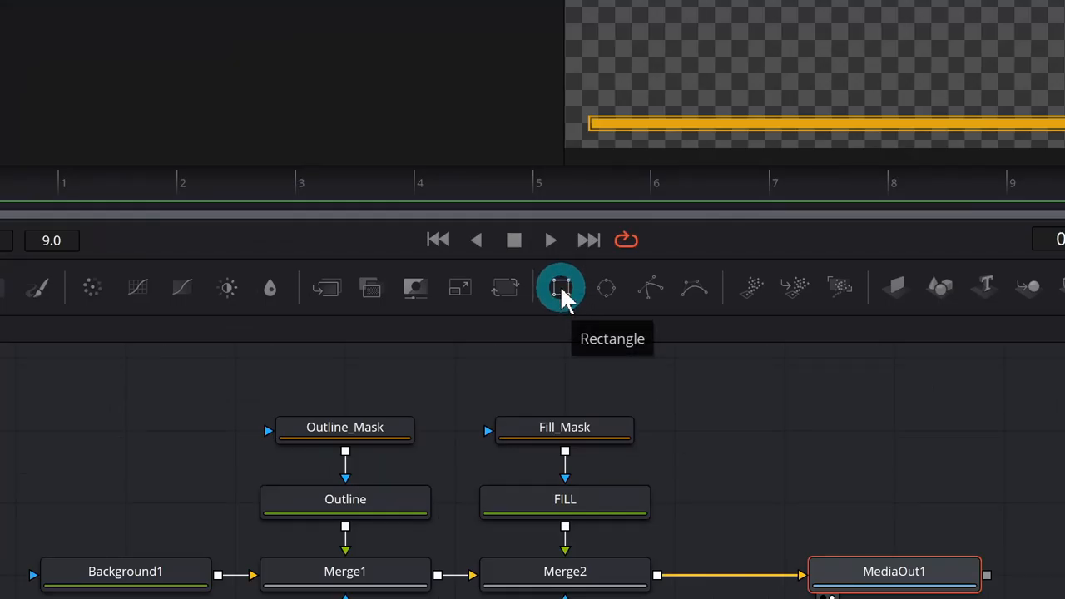
# Add Rectangle1 as Merge2's mask and position it over the bar.
pyautogui.click(565, 571)
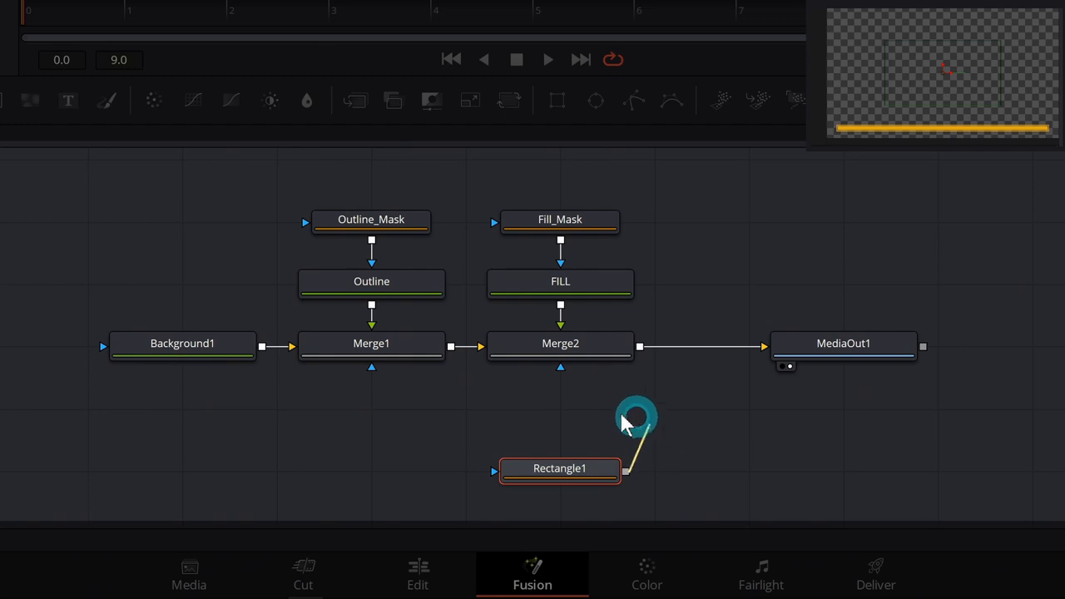
pyautogui.moveTo(637, 416); pyautogui.dragTo(566, 354)
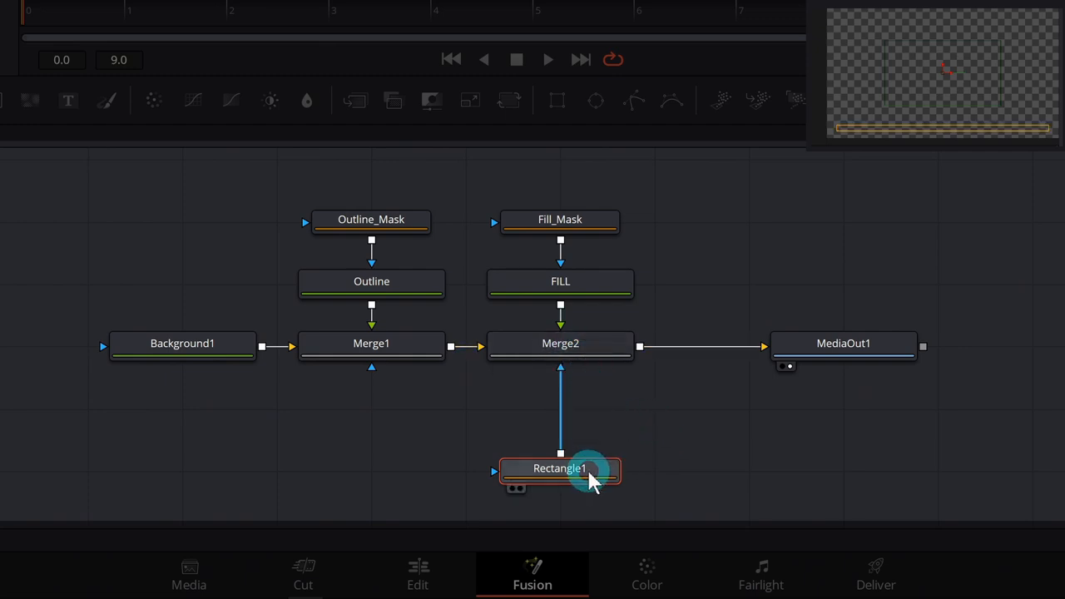
pyautogui.moveTo(560, 468); pyautogui.dragTo(560, 406)
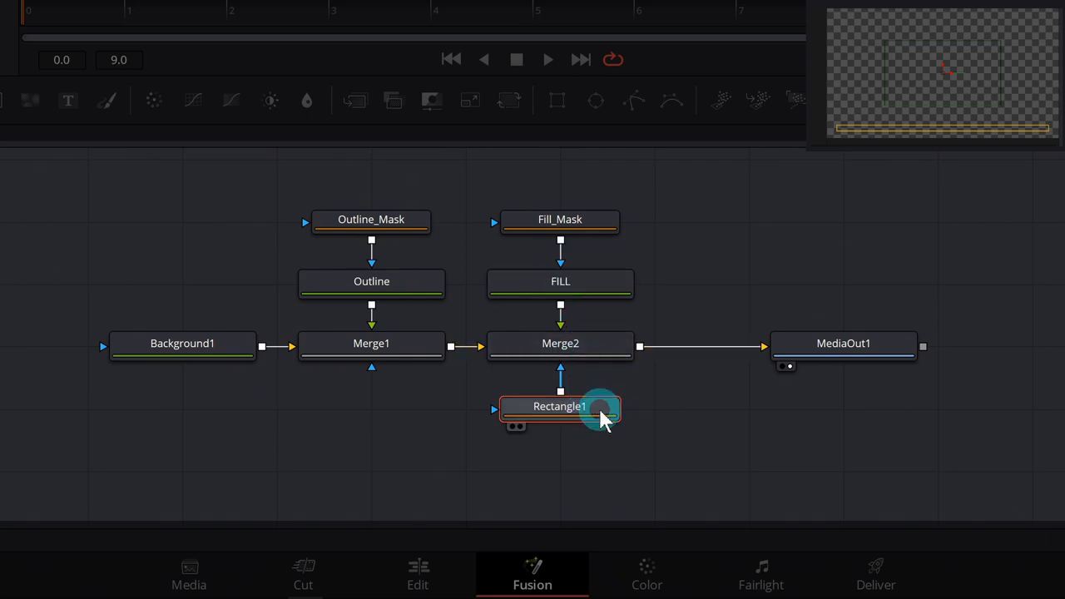
pyautogui.doubleClick(559, 407)
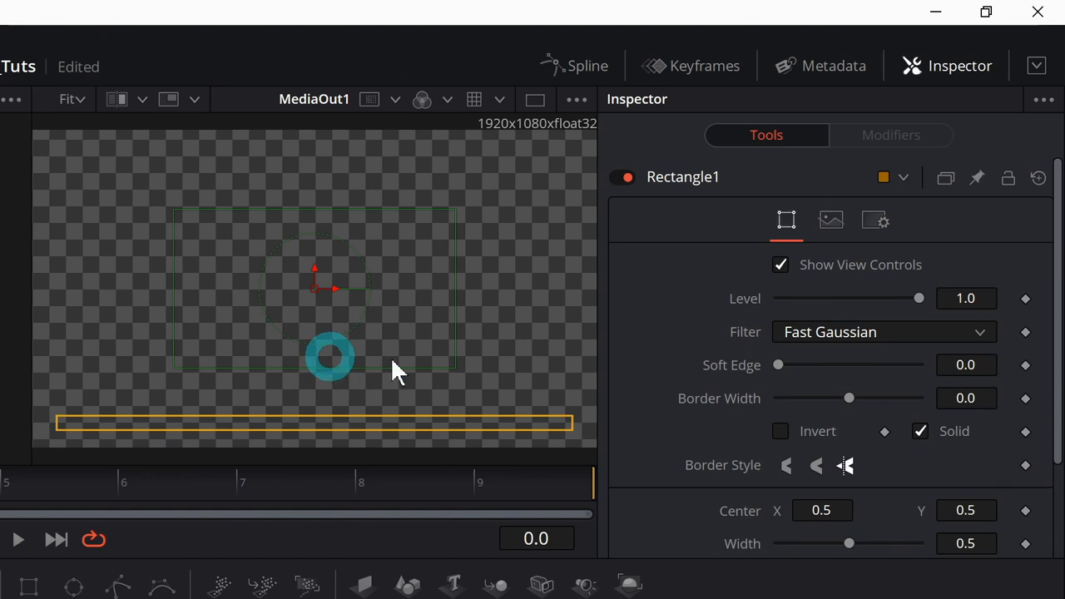
pyautogui.moveTo(329, 356); pyautogui.dragTo(304, 408)
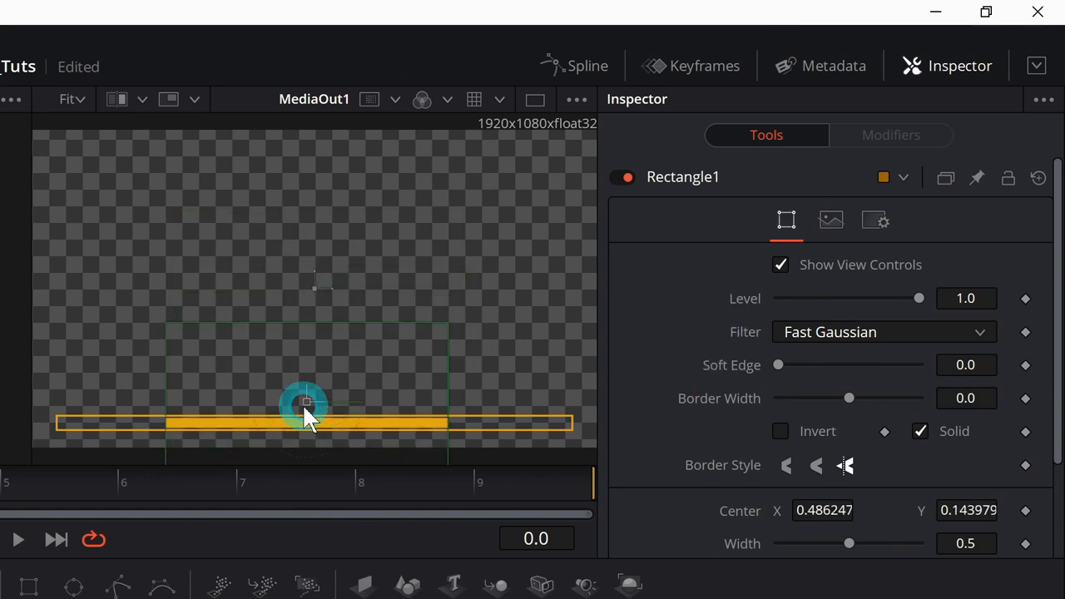
pyautogui.moveTo(305, 408); pyautogui.dragTo(310, 375)
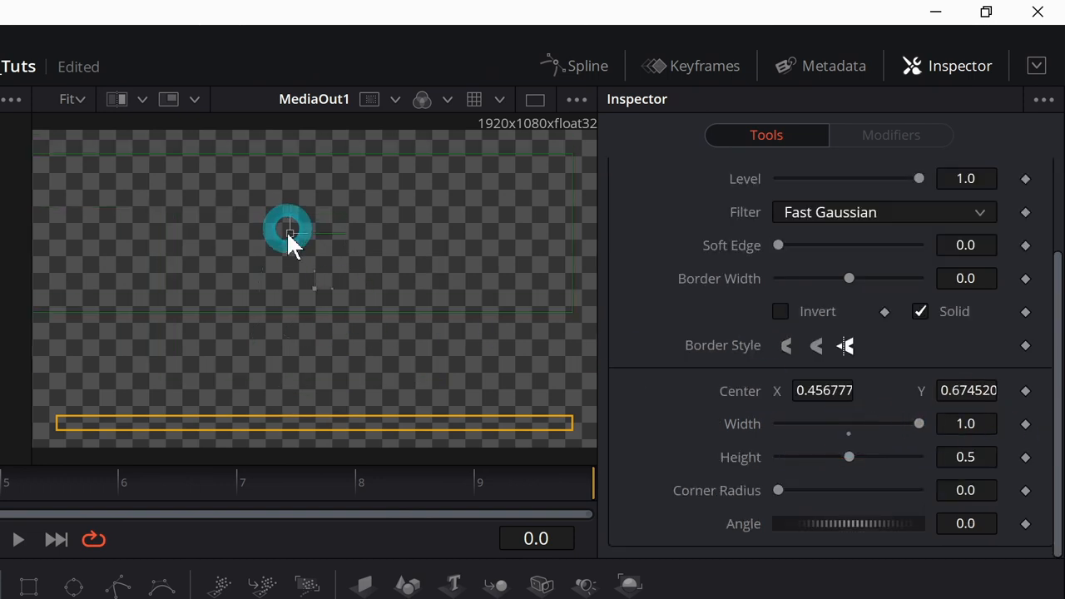
pyautogui.moveTo(287, 229); pyautogui.dragTo(287, 408)
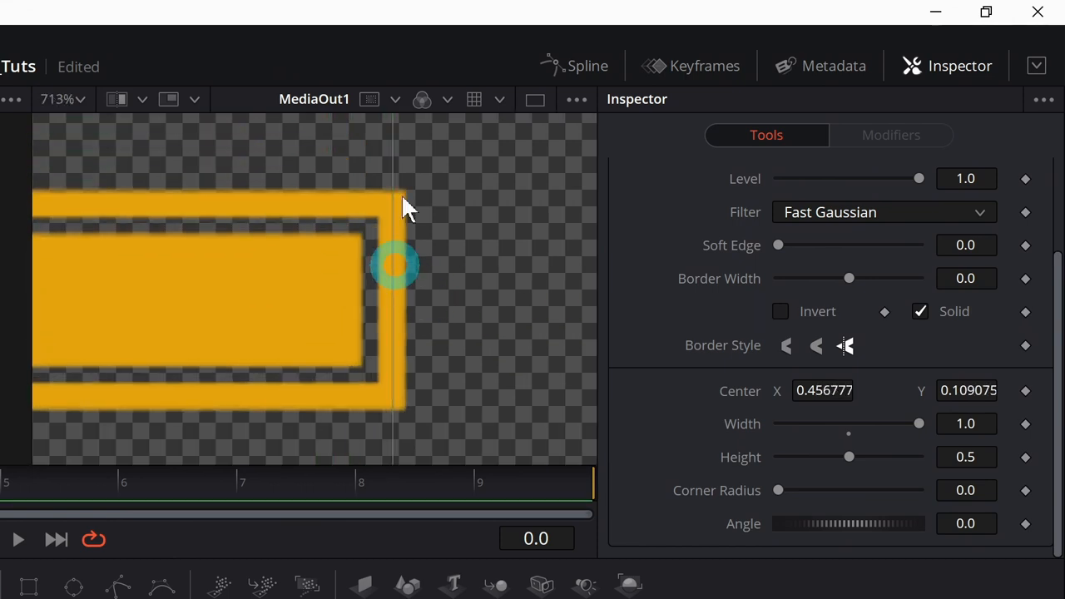
# Scrub Center X so the fill meets the outline edge, then go to frame 9.
pyautogui.click(822, 390)
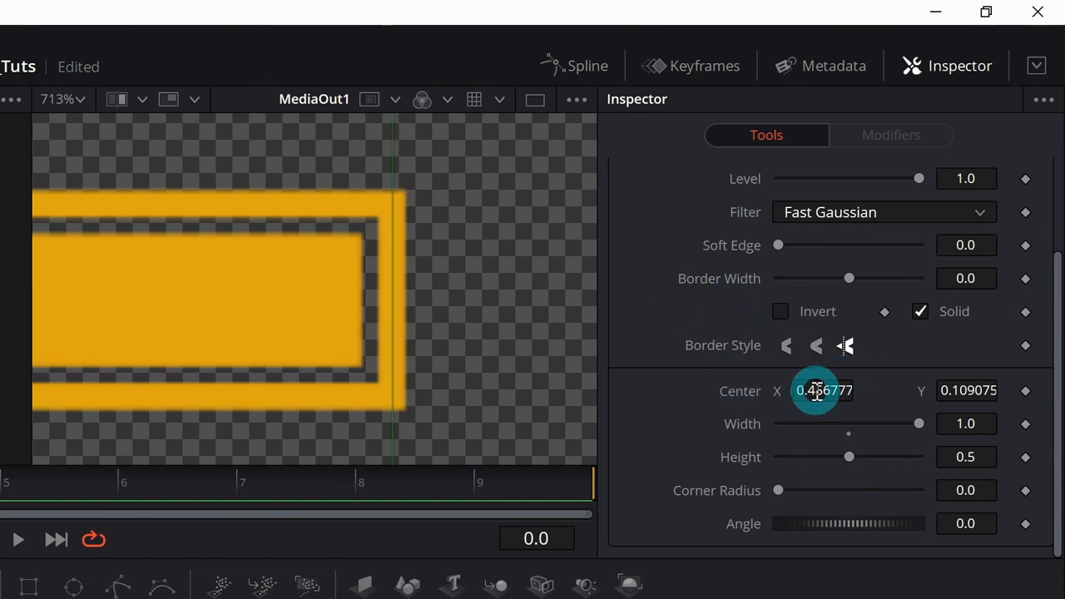
pyautogui.moveTo(816, 391); pyautogui.dragTo(370, 270)
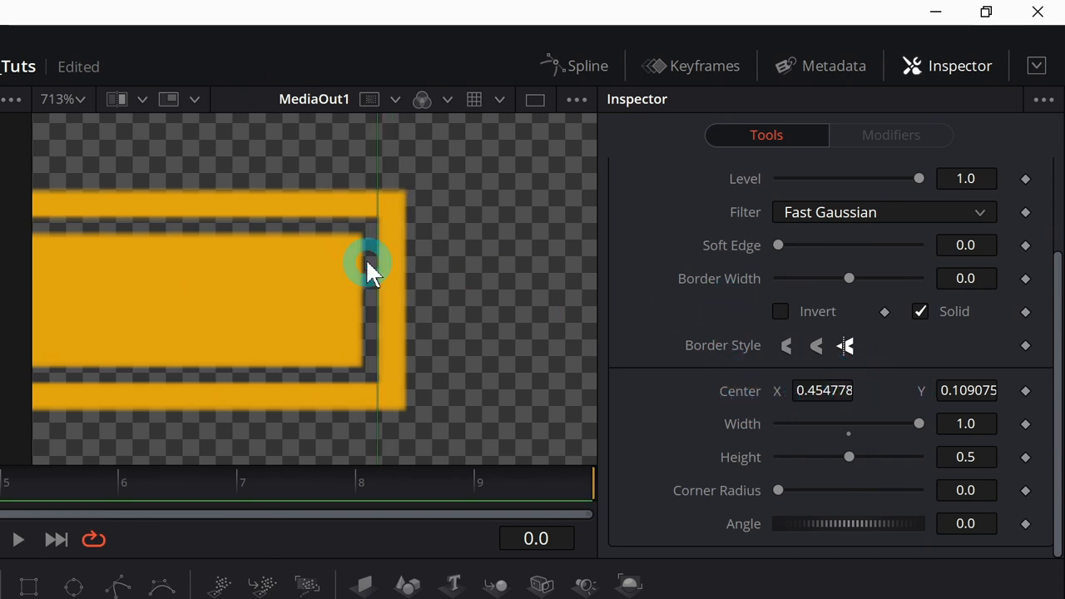
pyautogui.moveTo(370, 265); pyautogui.dragTo(366, 333)
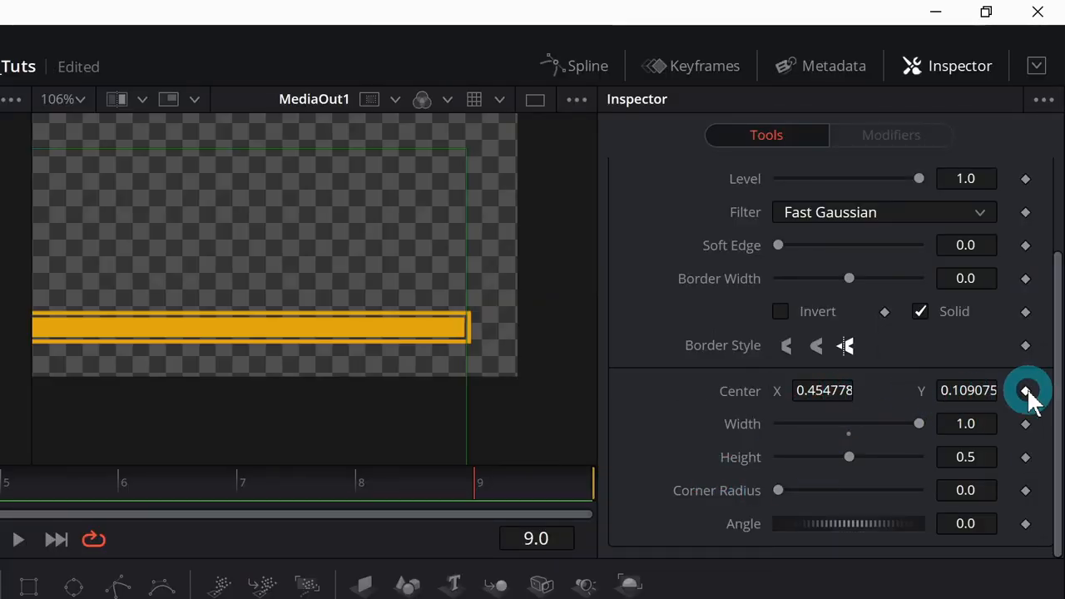
# Keyframe the mask Center at frame 9, slide it out left at frame 0, and preview.
pyautogui.click(1025, 392)
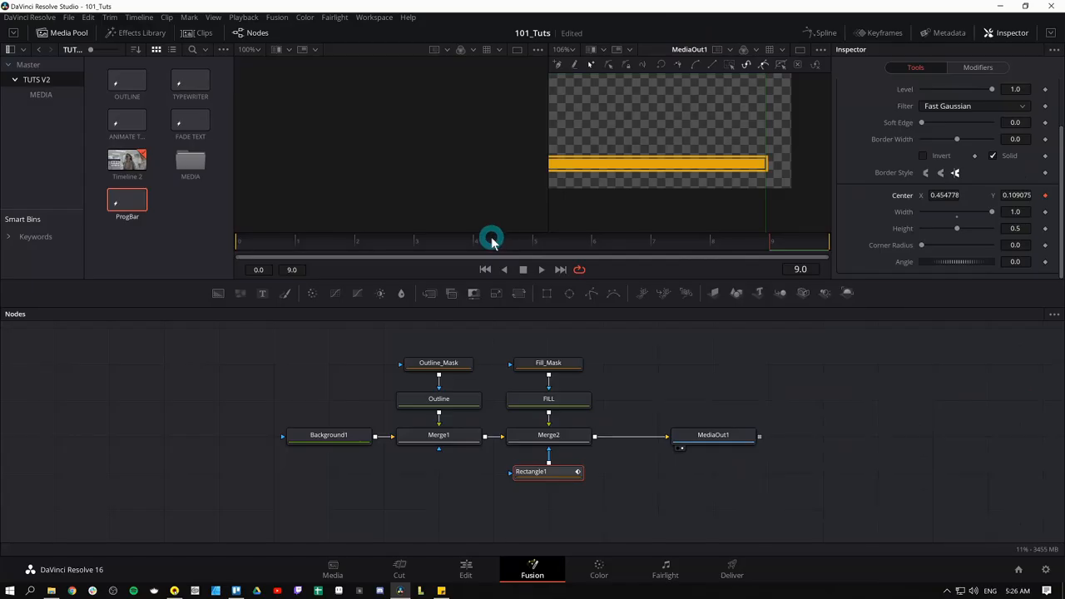
pyautogui.moveTo(491, 249); pyautogui.dragTo(244, 250)
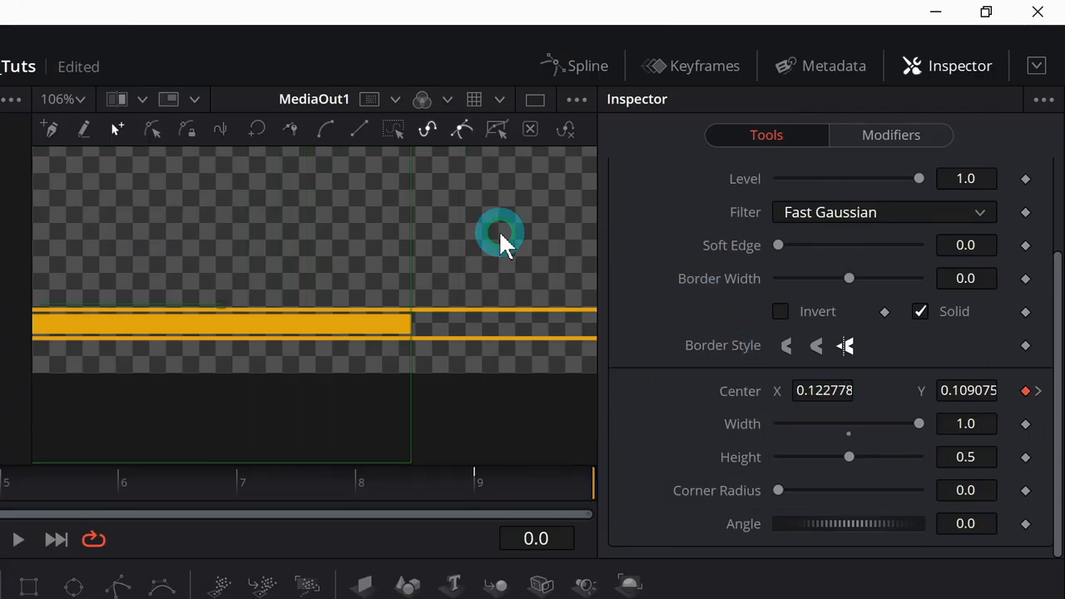
pyautogui.moveTo(499, 233); pyautogui.dragTo(166, 242)
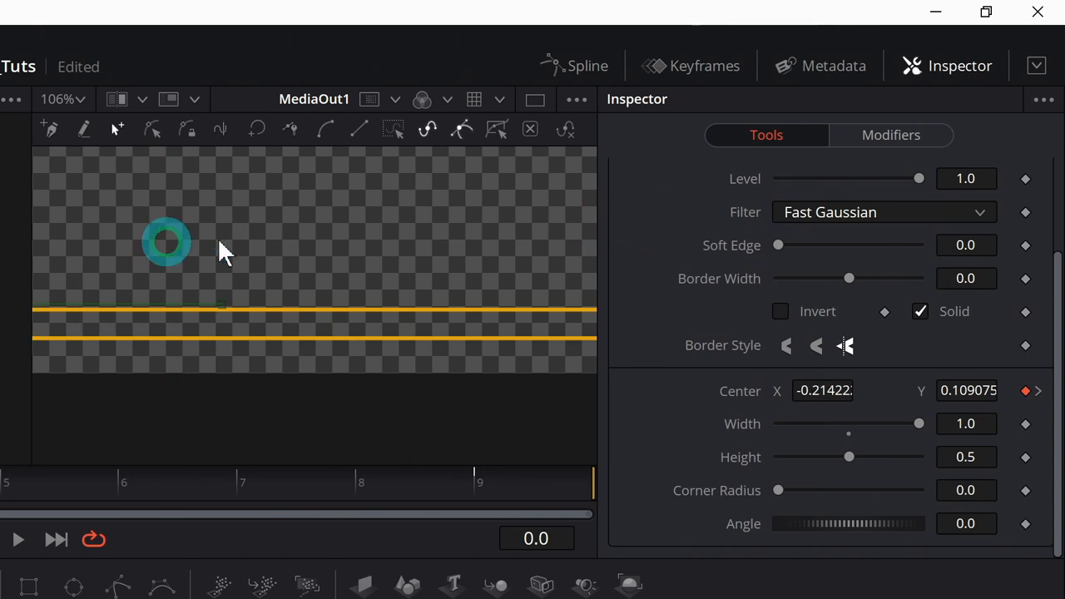
pyautogui.moveTo(166, 242); pyautogui.dragTo(220, 312)
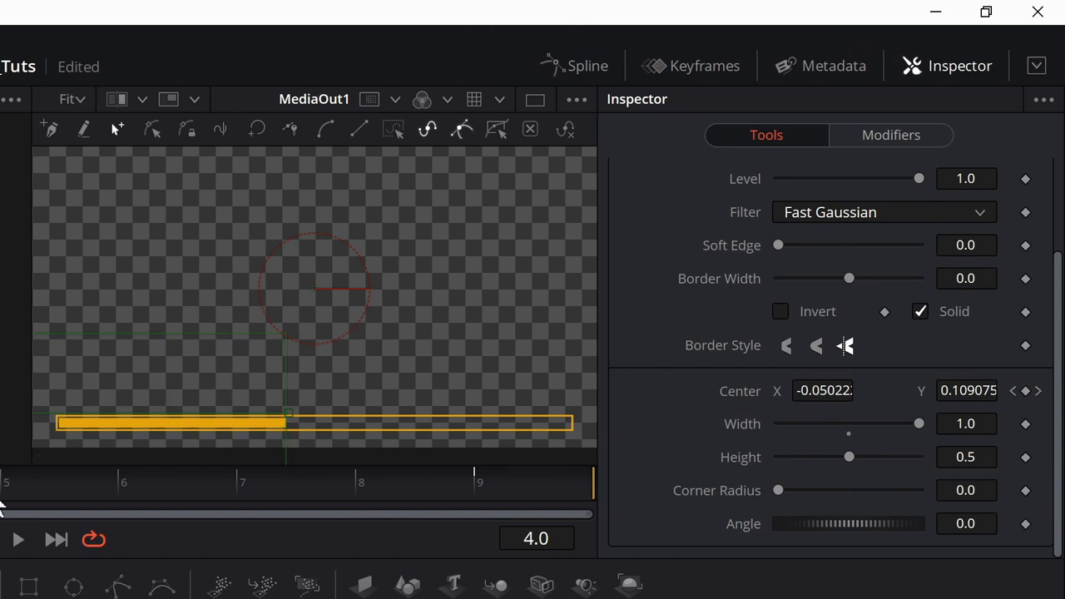
pyautogui.click(113, 487)
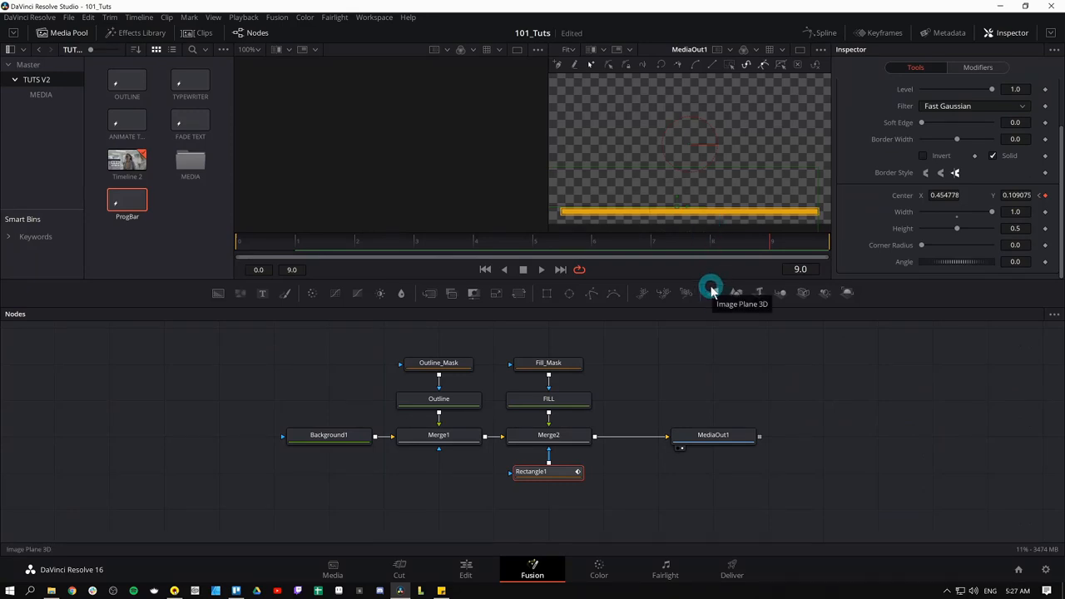
pyautogui.moveTo(687, 256)
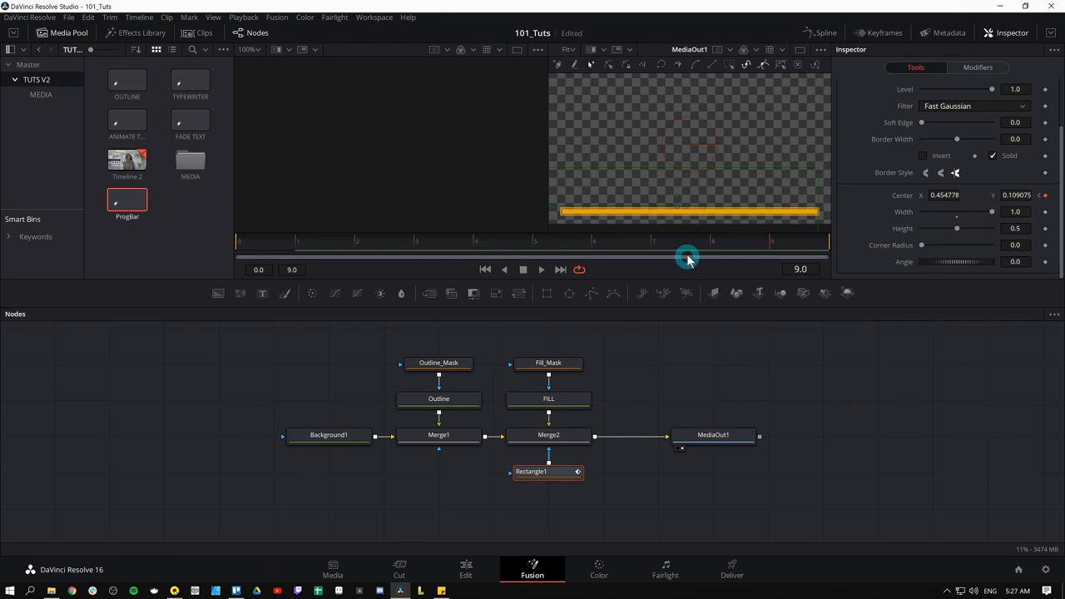
pyautogui.moveTo(658, 245)
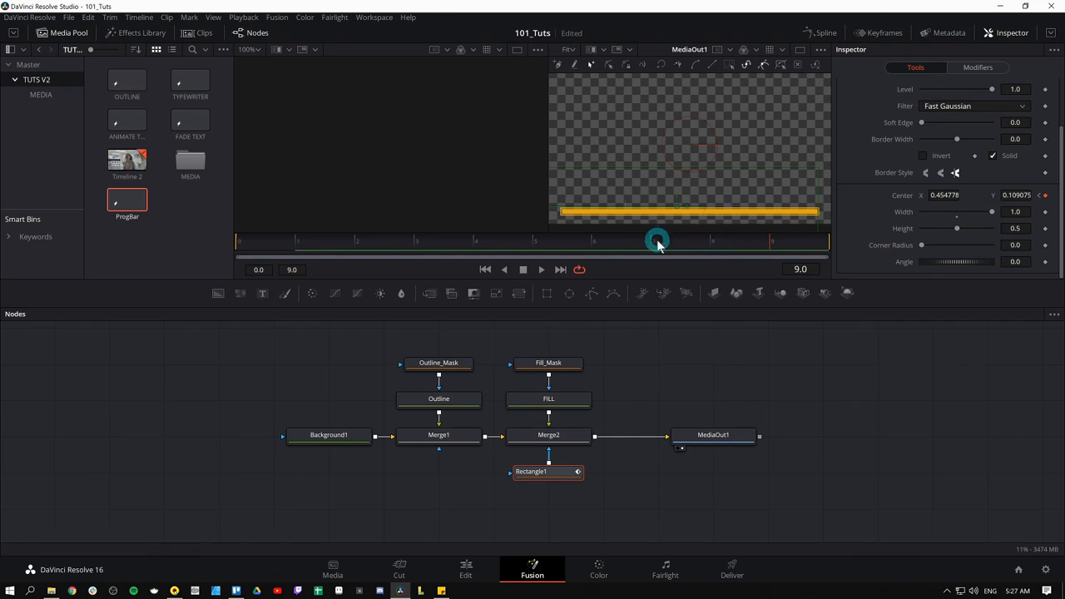
pyautogui.moveTo(653, 261)
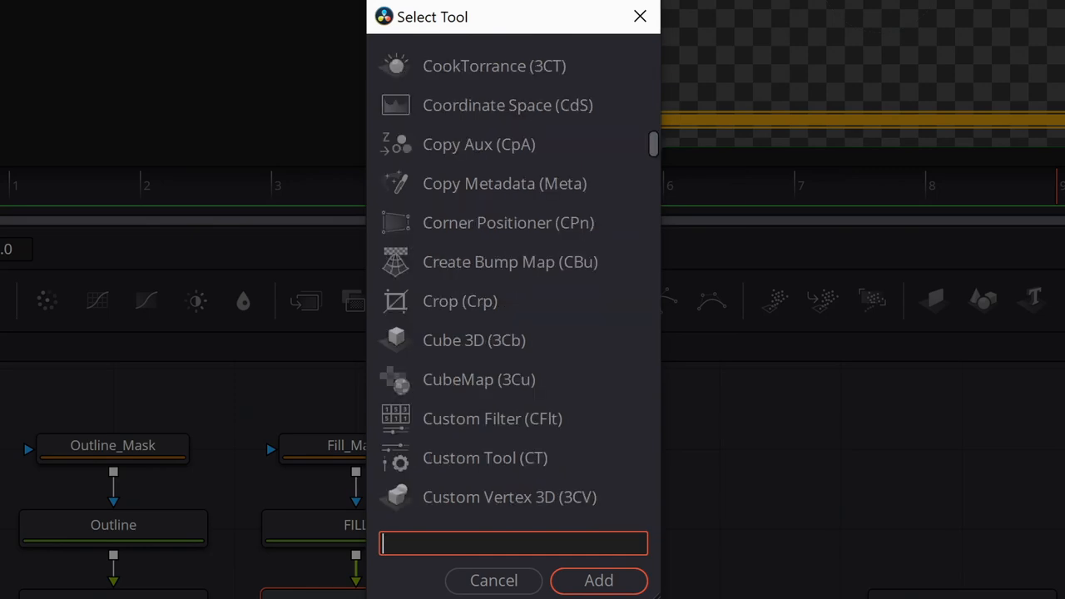
# Search 'kfs' and add a Keyframe Stretcher before MediaOut1.
pyautogui.write('kfs')
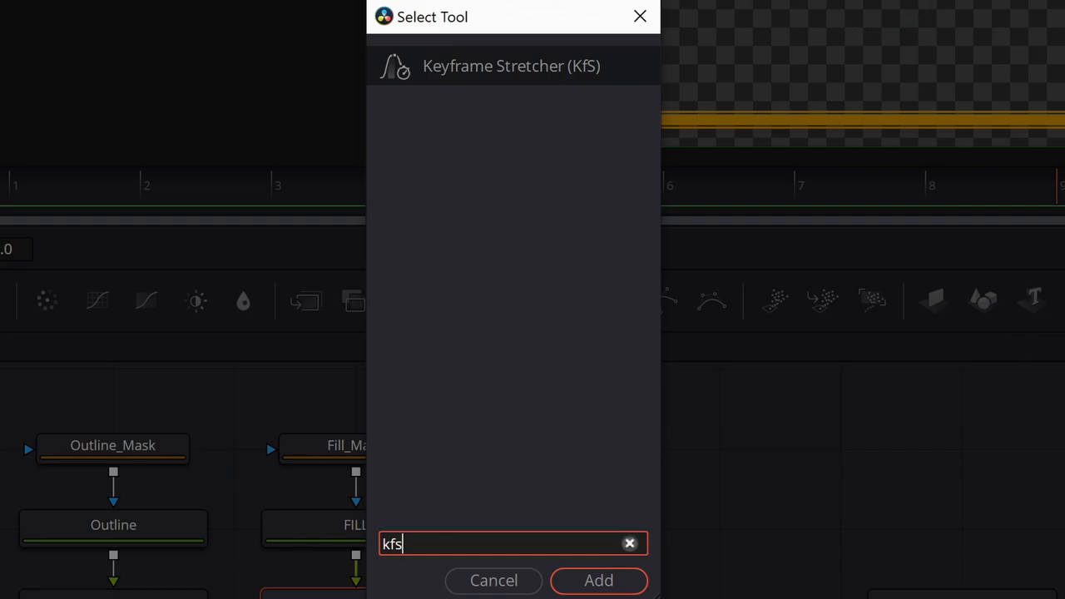
pyautogui.click(598, 580)
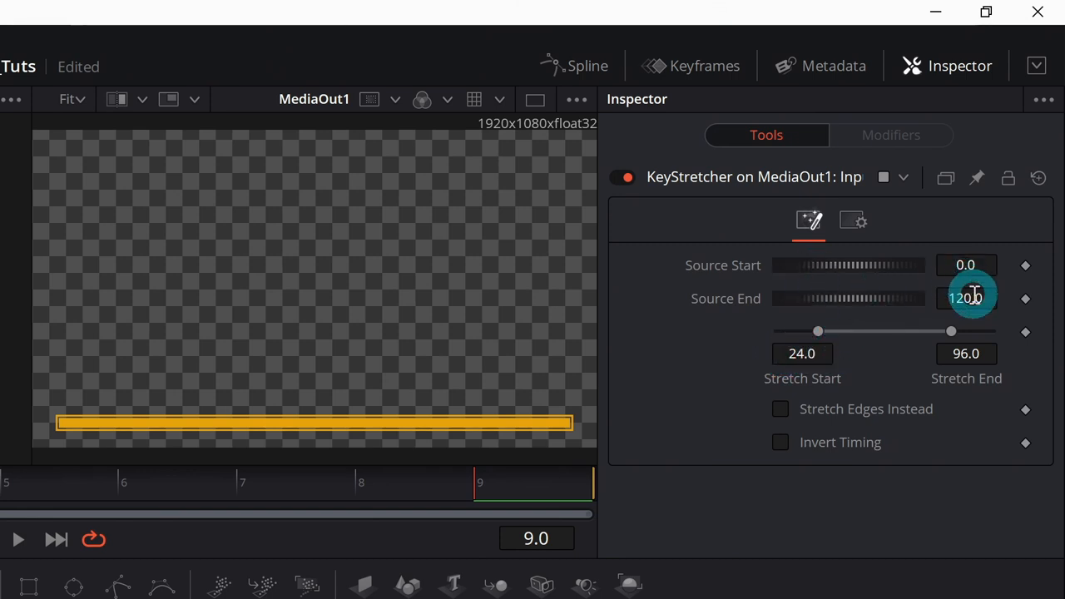
# Enter Source End 9, Stretch Start 0 and Stretch End 9, then scrub to check.
pyautogui.click(966, 298)
pyautogui.write('9')
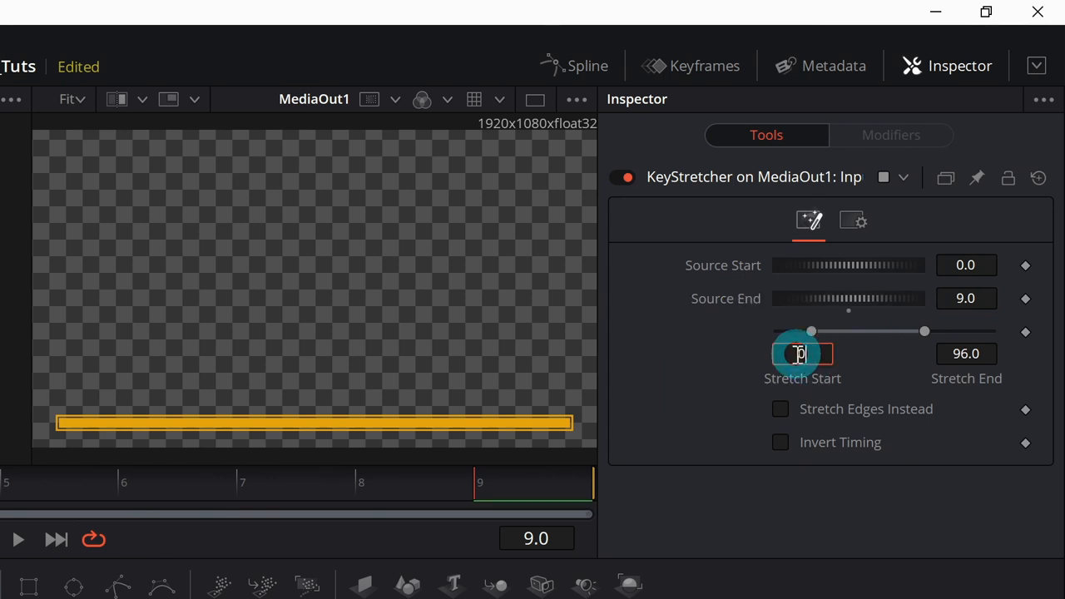
pyautogui.click(966, 354)
pyautogui.write('9')
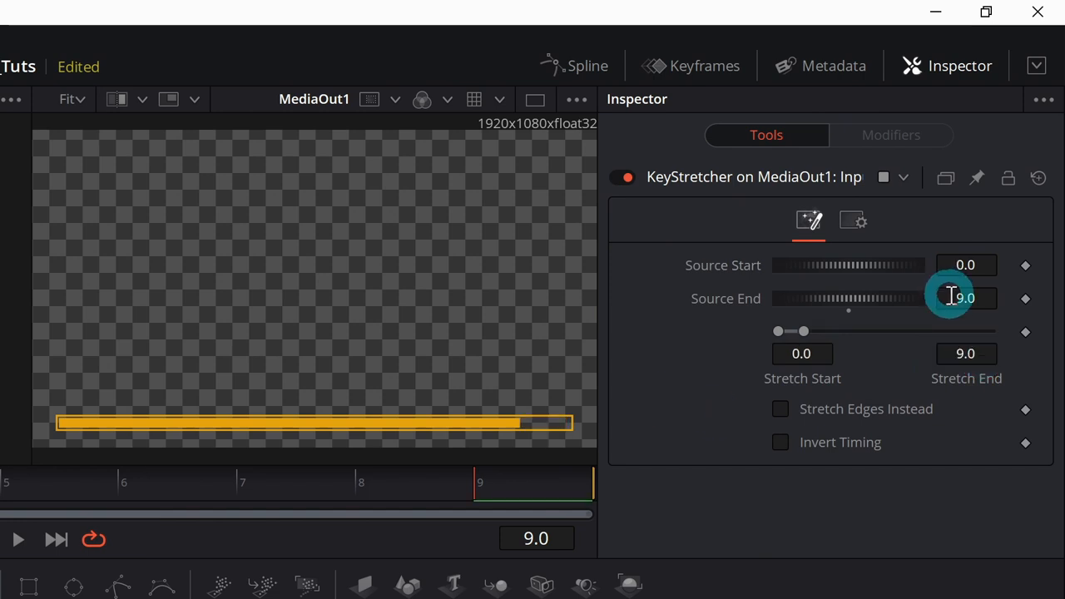
pyautogui.moveTo(990, 287)
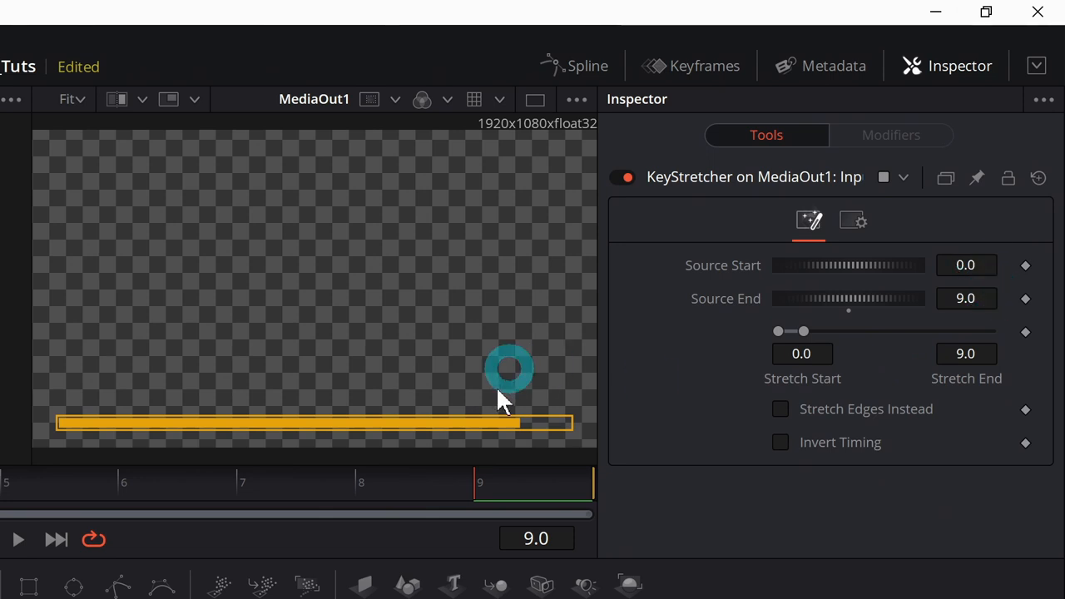
pyautogui.moveTo(510, 369); pyautogui.dragTo(462, 416)
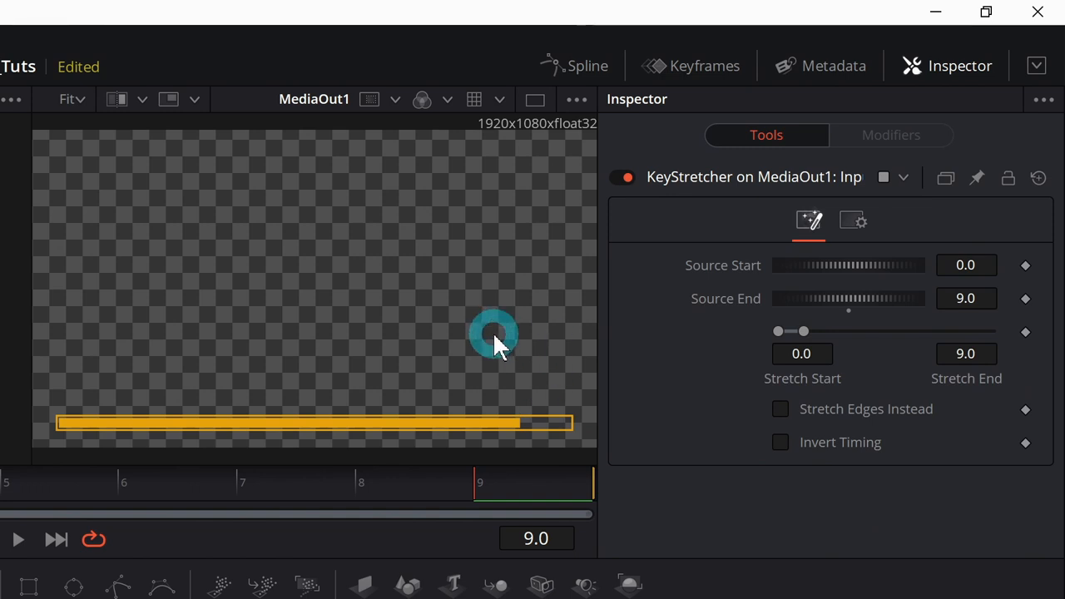
pyautogui.moveTo(865, 341)
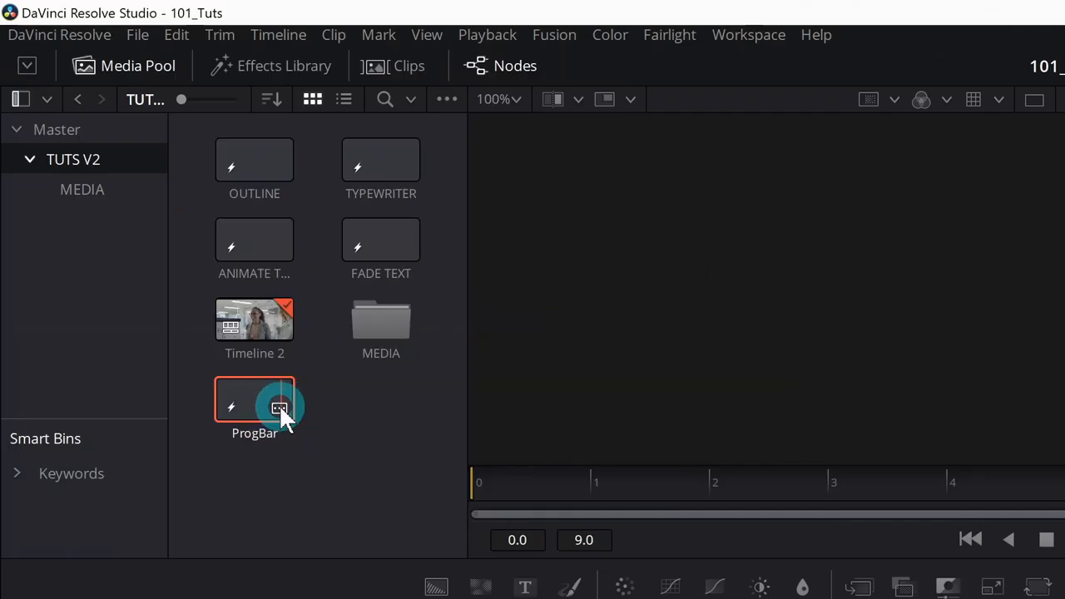
# Put ProgBar on Video 2 over the first clip, extend it to match, and preview.
pyautogui.click(465, 570)
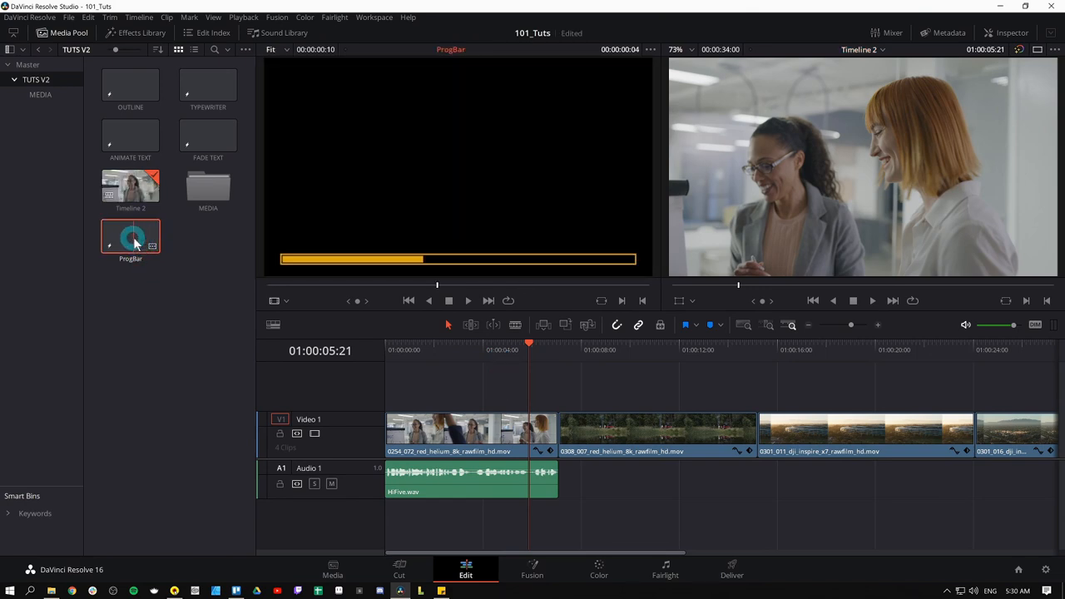
pyautogui.moveTo(131, 239); pyautogui.dragTo(408, 391)
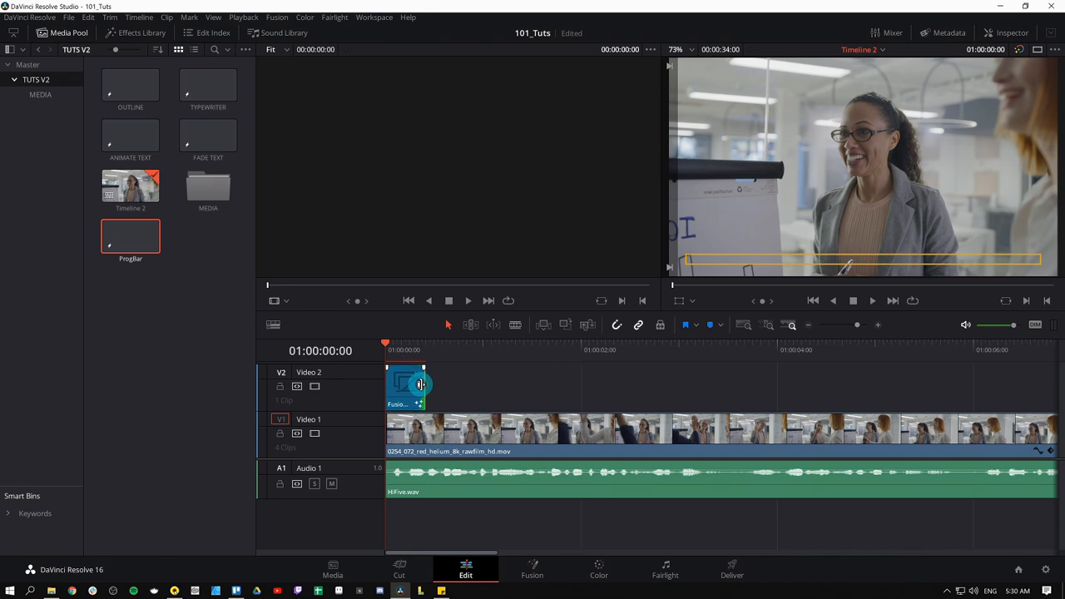
pyautogui.moveTo(422, 383); pyautogui.dragTo(788, 389)
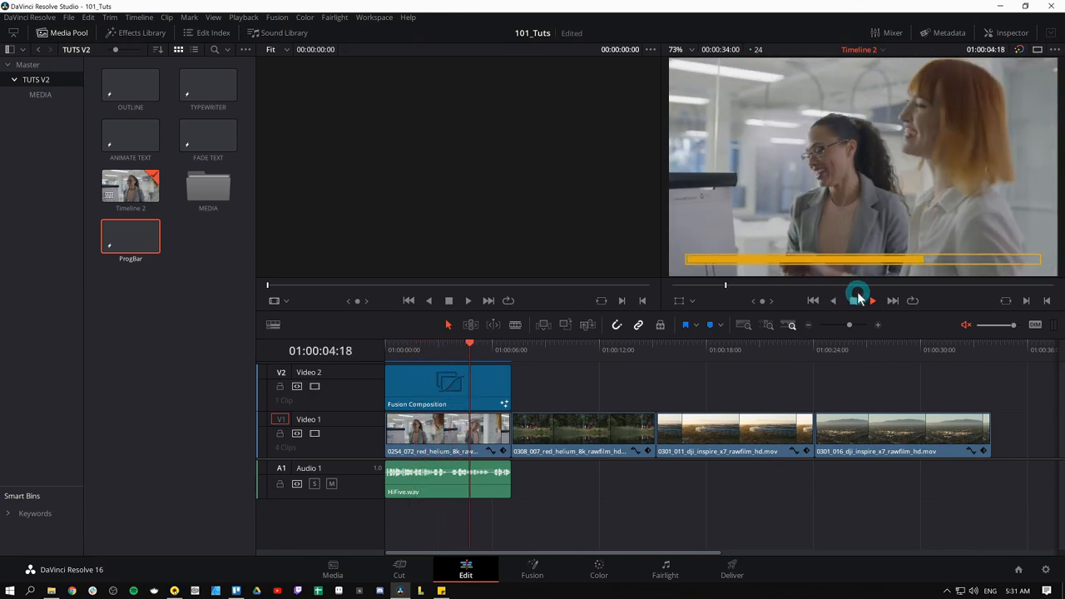
pyautogui.moveTo(470, 344); pyautogui.dragTo(453, 344)
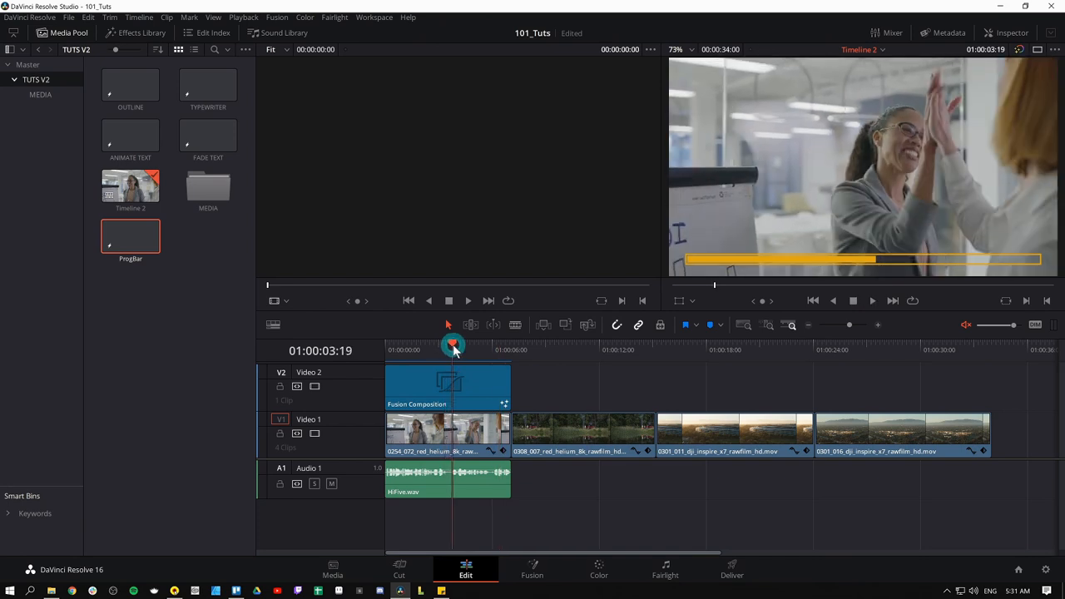
pyautogui.moveTo(816, 239)
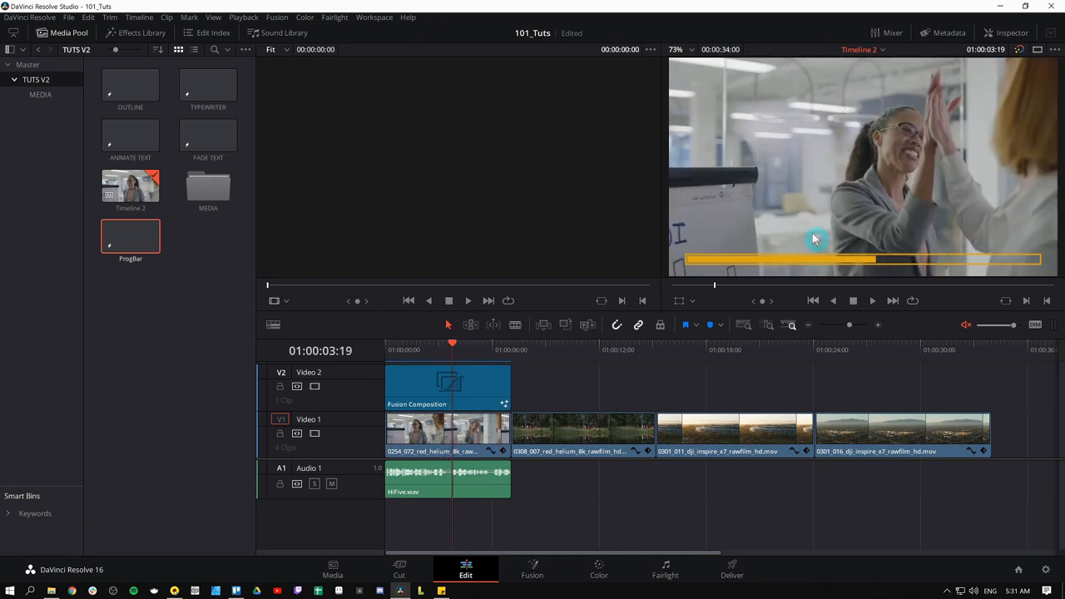
pyautogui.moveTo(836, 264)
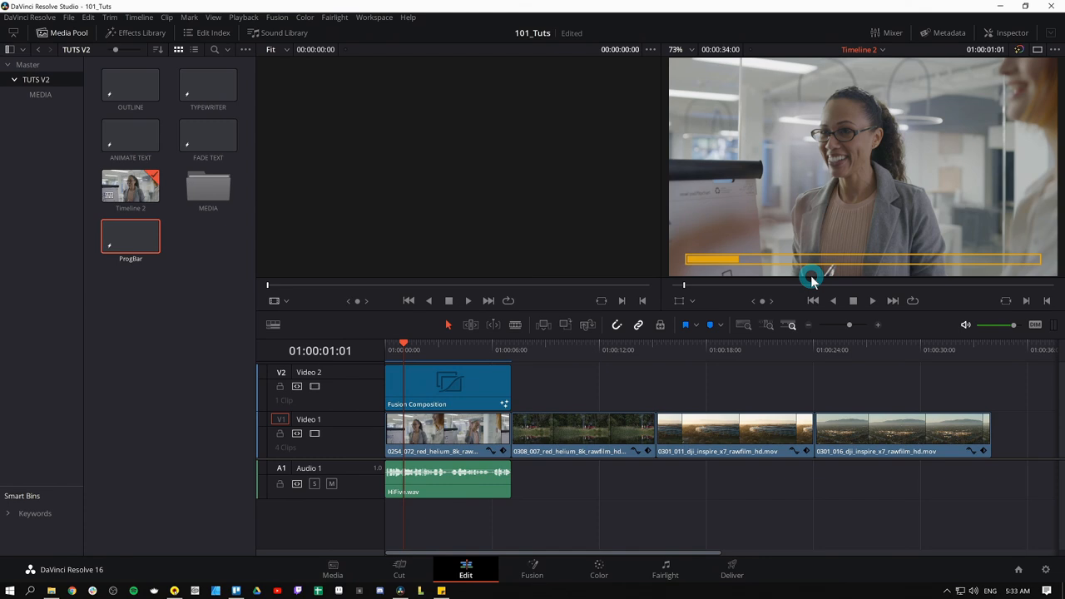
# Preview the progress bar near its start in the timeline viewer.
pyautogui.click(134, 33)
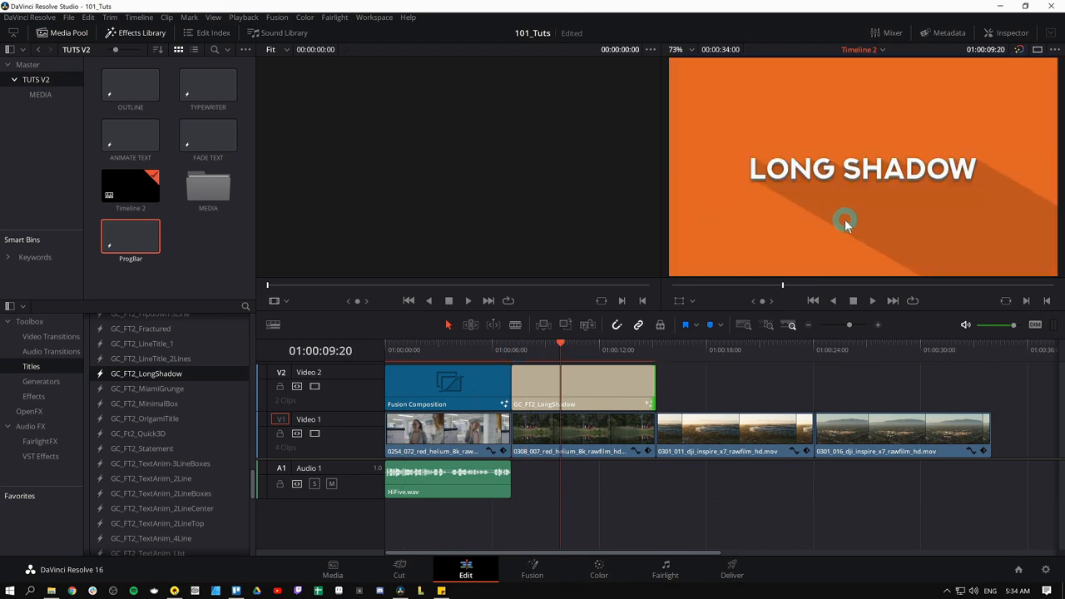
pyautogui.click(582, 387)
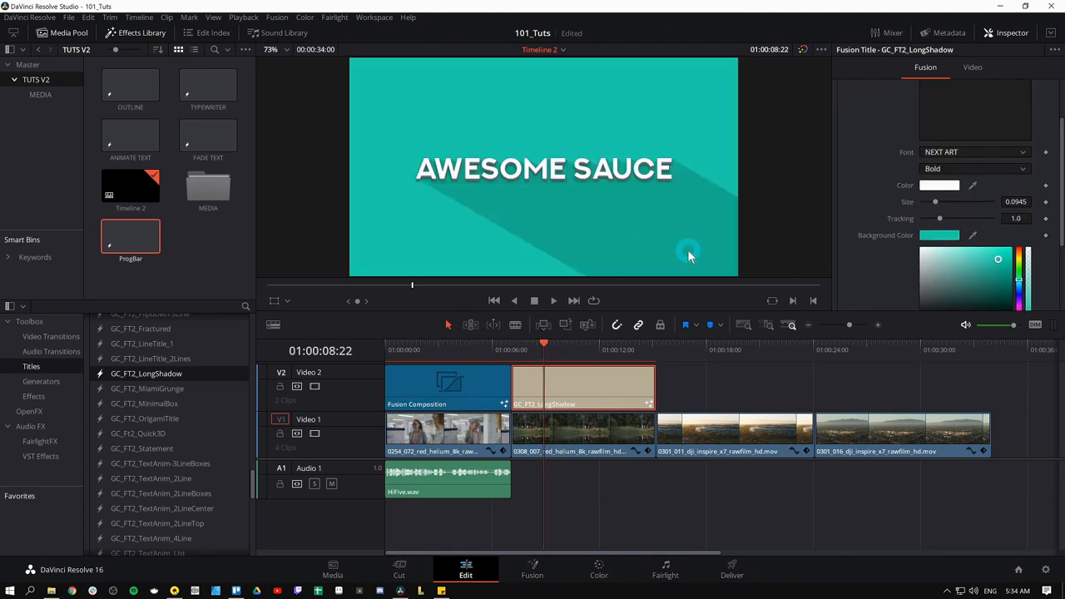
pyautogui.moveTo(711, 316)
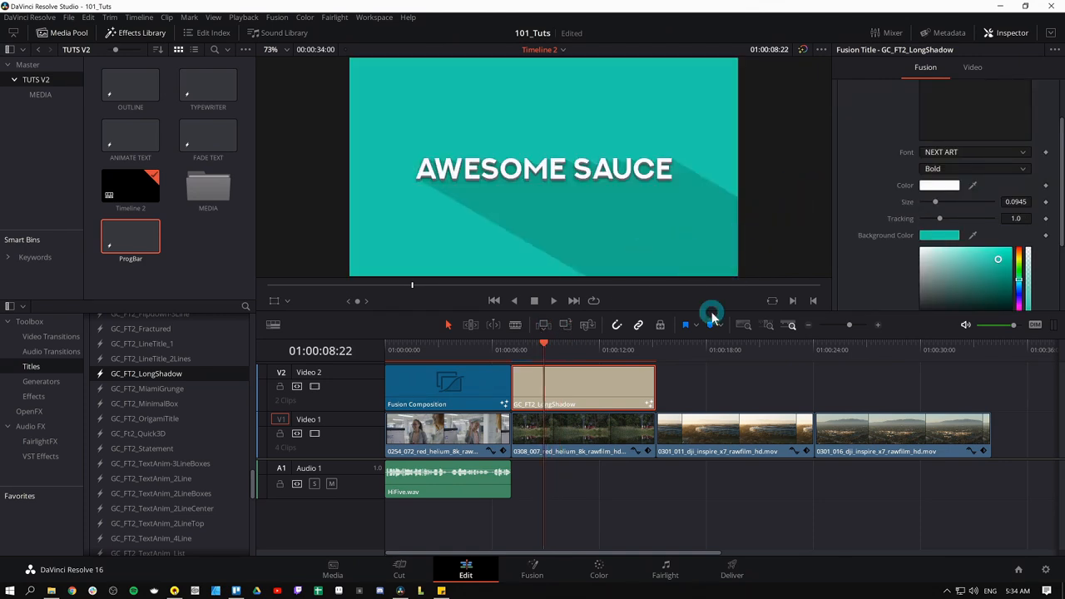